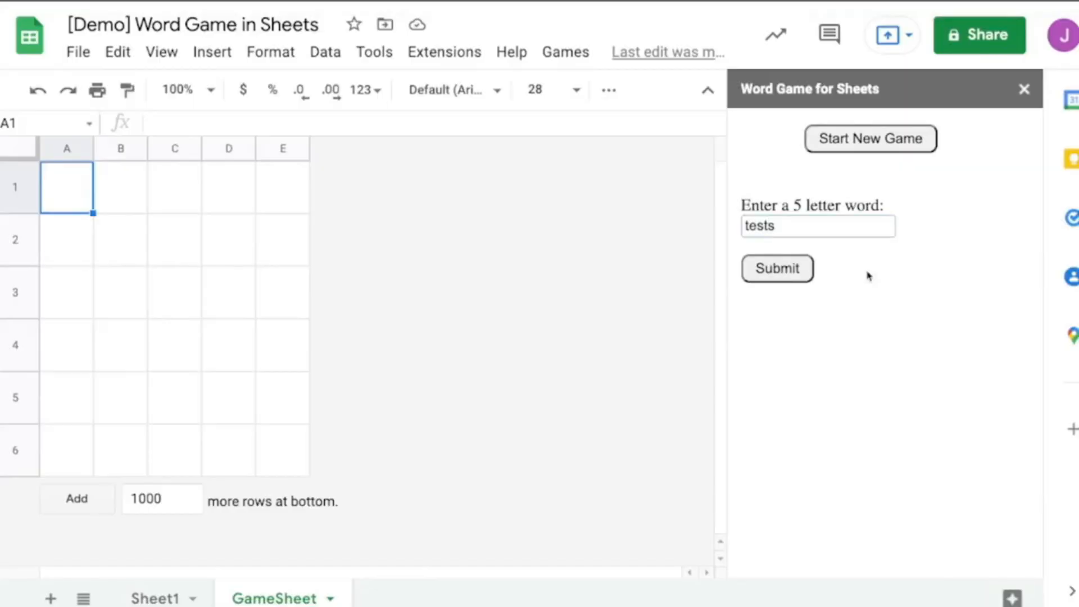
Step: Switch from the word game demo to a new blank untitled spreadsheet
left_click(777, 269)
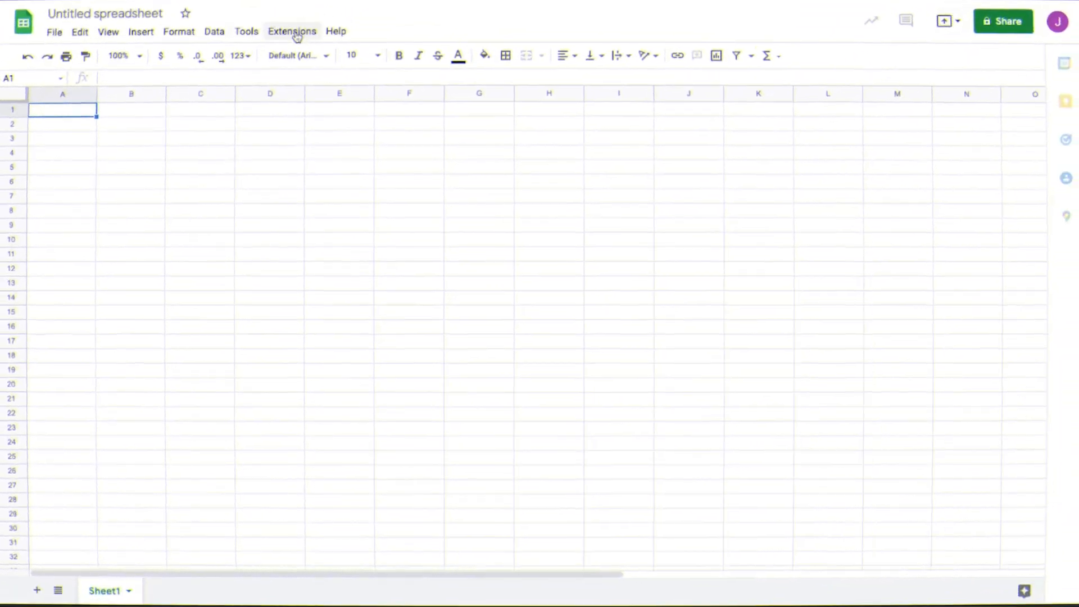
Step: Open the spreadsheet's Apps Script project via Extensions and add a new script file
left_click(293, 32)
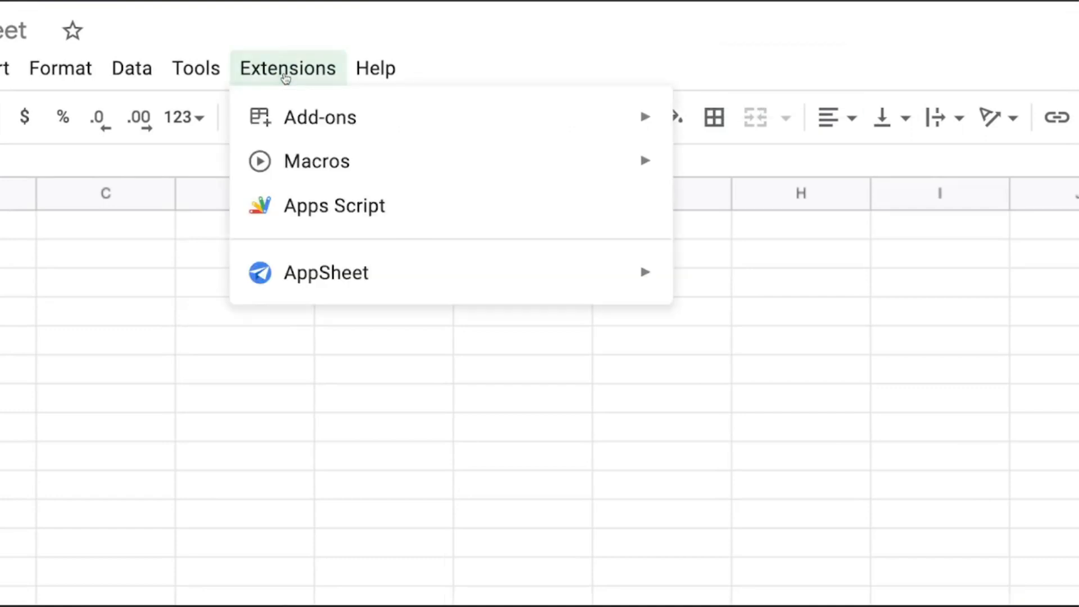
left_click(336, 204)
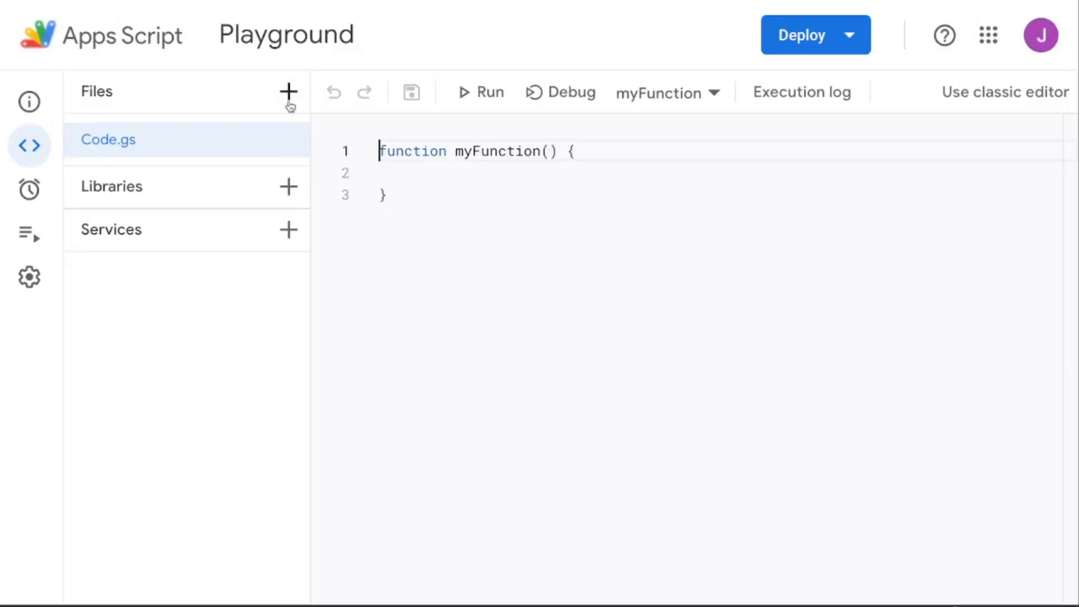
left_click(288, 91)
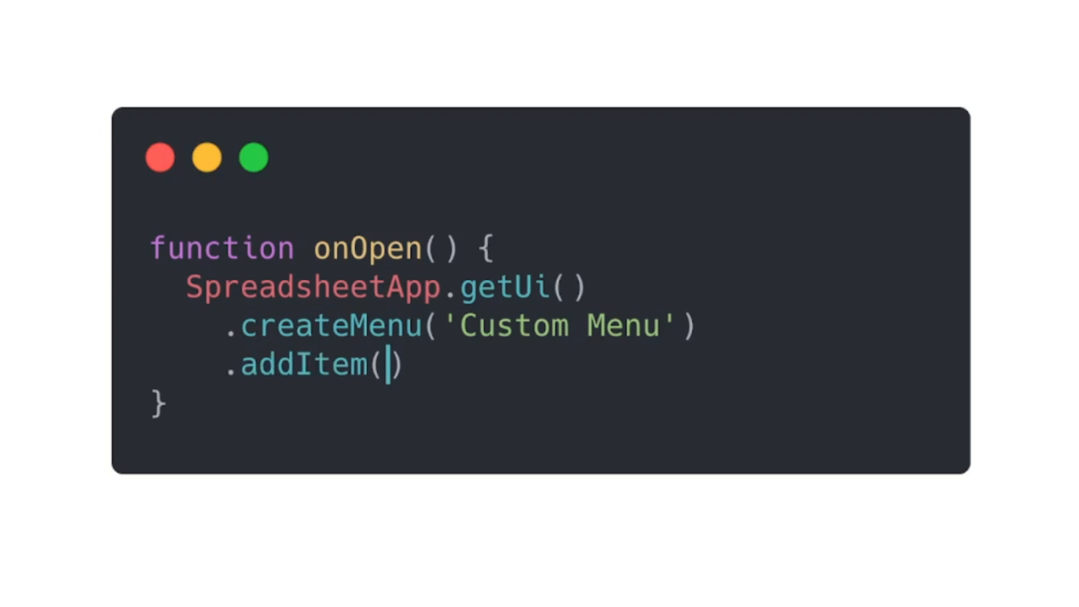
Step: Add a 'Tabs Demo' menu item bound to customSidebar and attach the menu to the UI
type("'Tabs Demo', 'C")
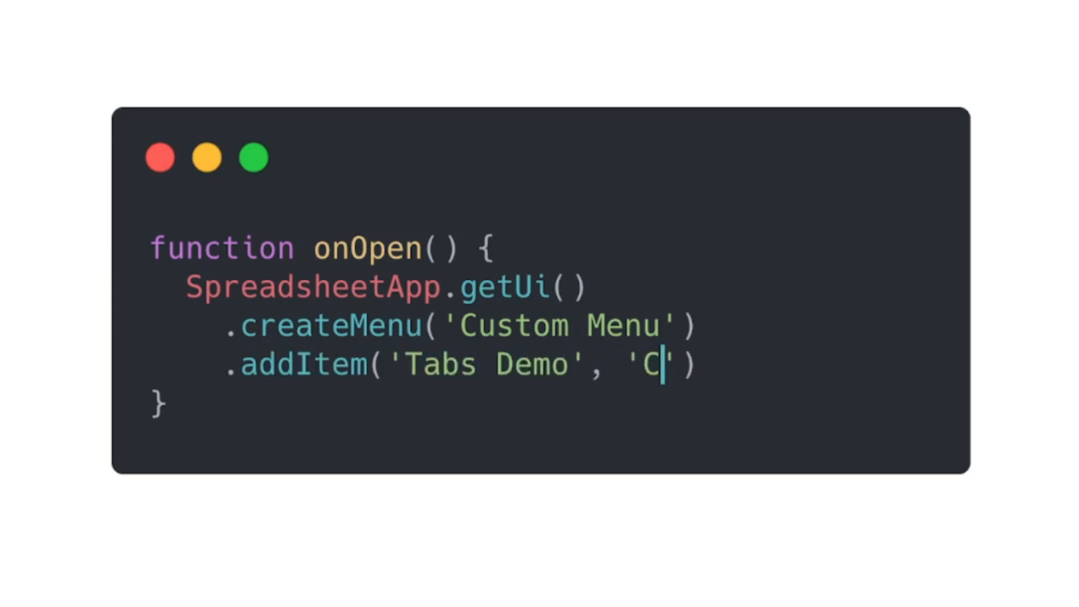
type("ustomSidebar")
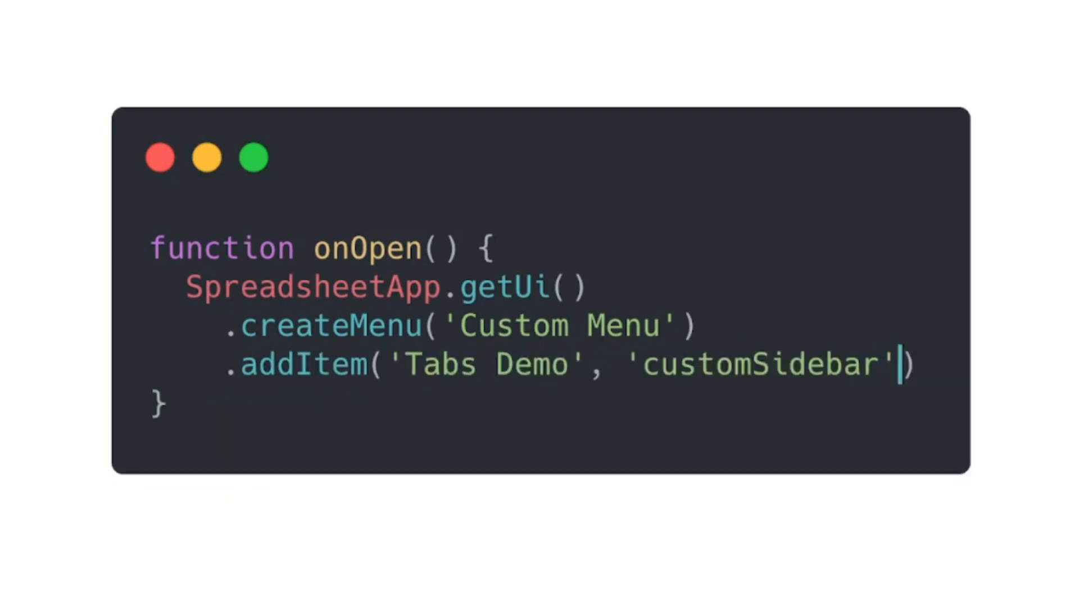
type(".addToU")
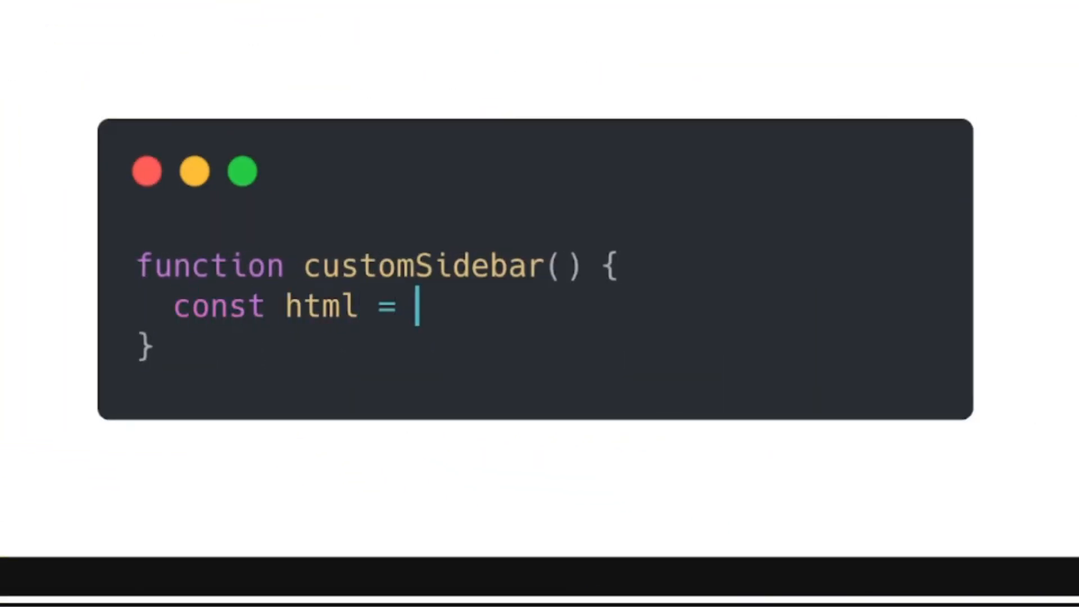
Step: Write customSidebar() showing the 'tabsDemo' template as a sidebar titled 'Tabs Demo'
type("HtmlService.createTemplateFrom")
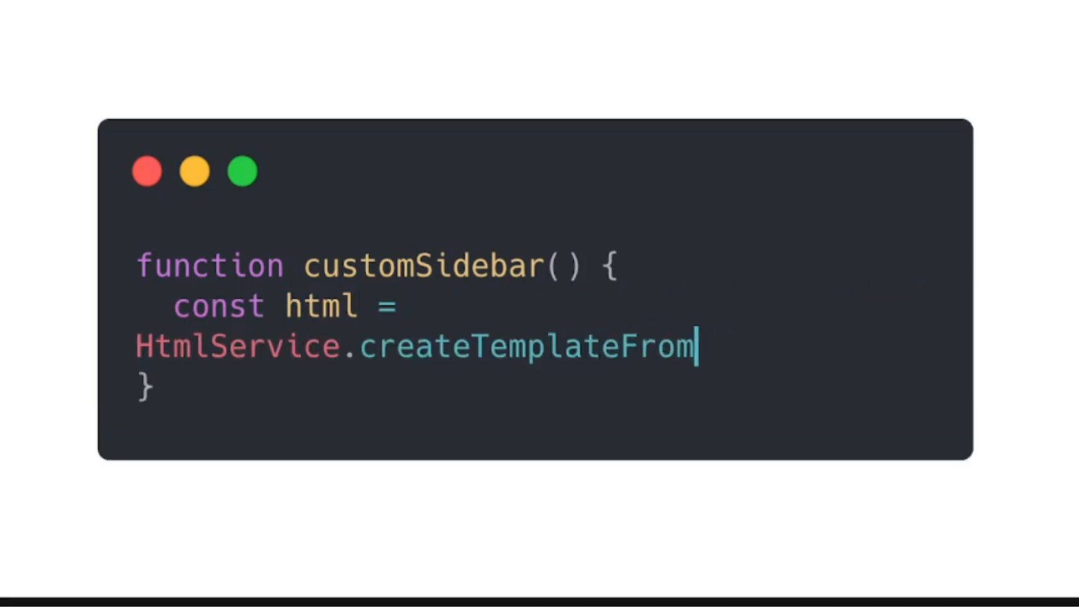
type("File('tabsDemo').evaluate();")
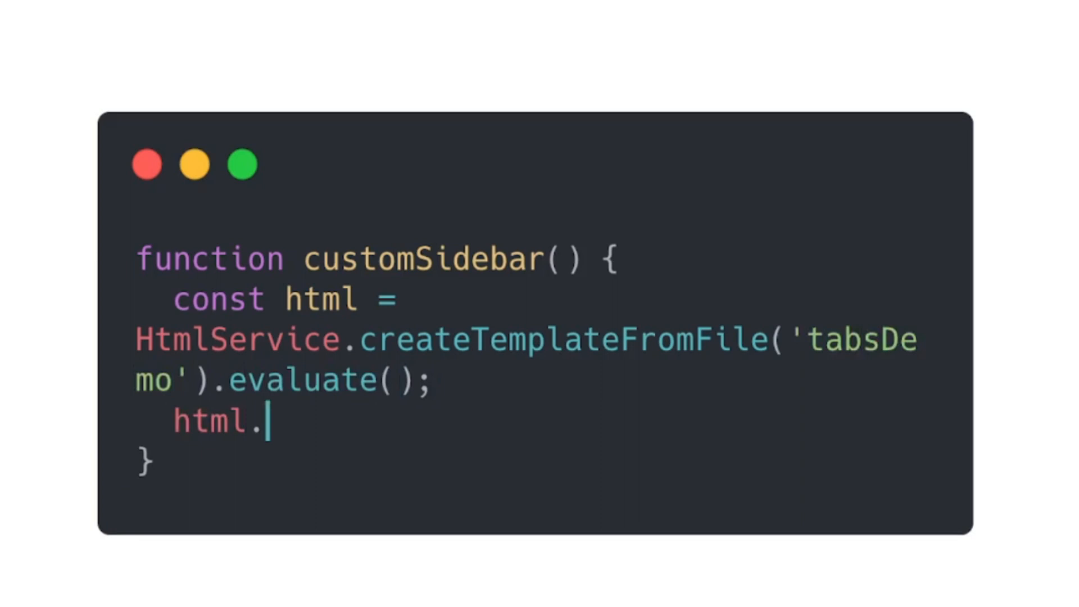
type("setTitle('Ta')")
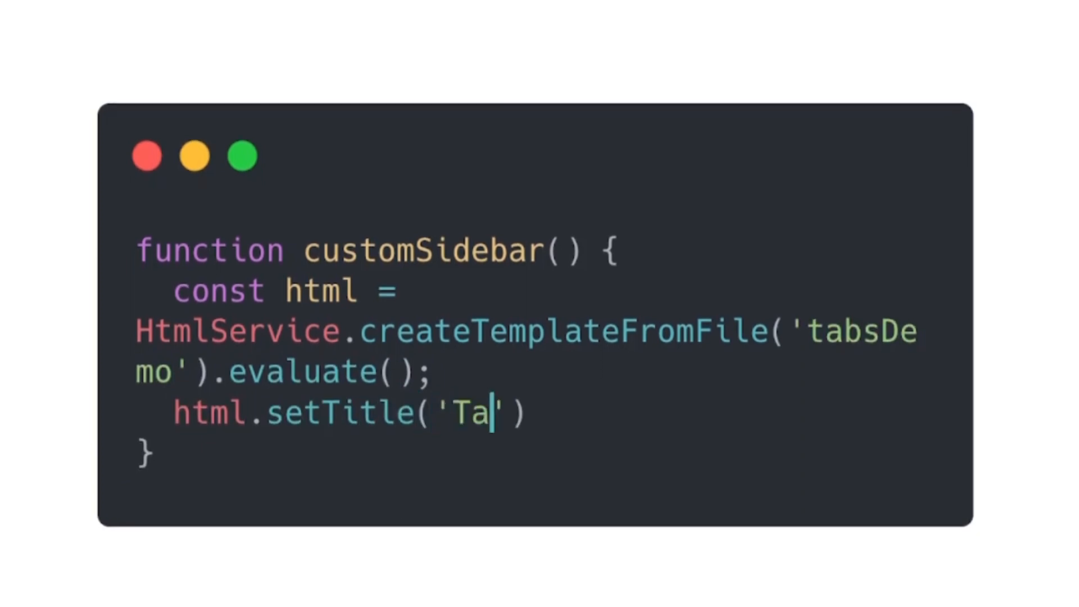
type("bs Demo');")
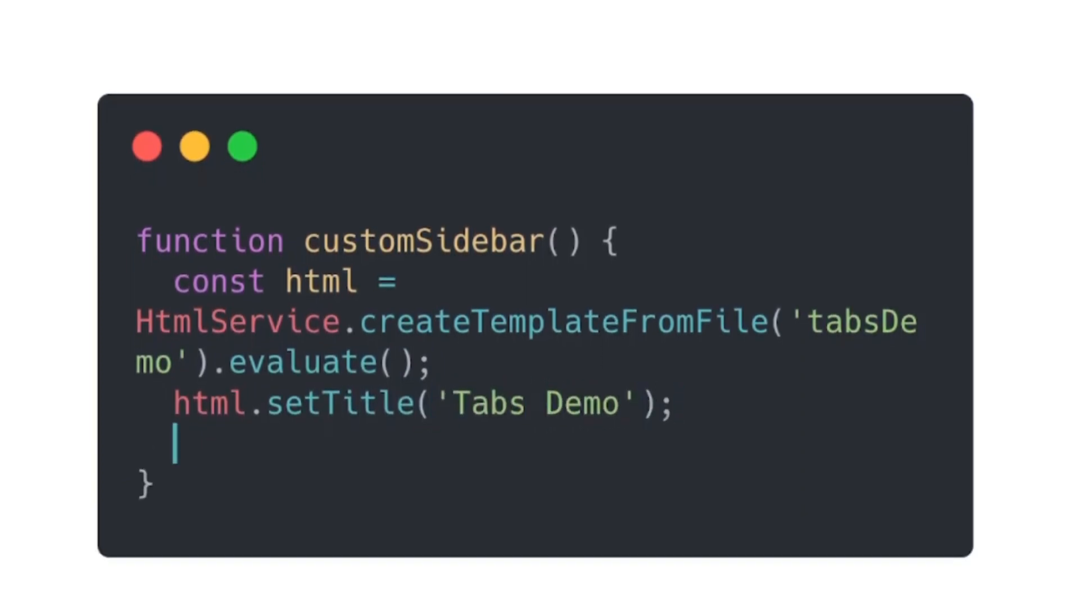
type("SpreadsheetApp.getU")
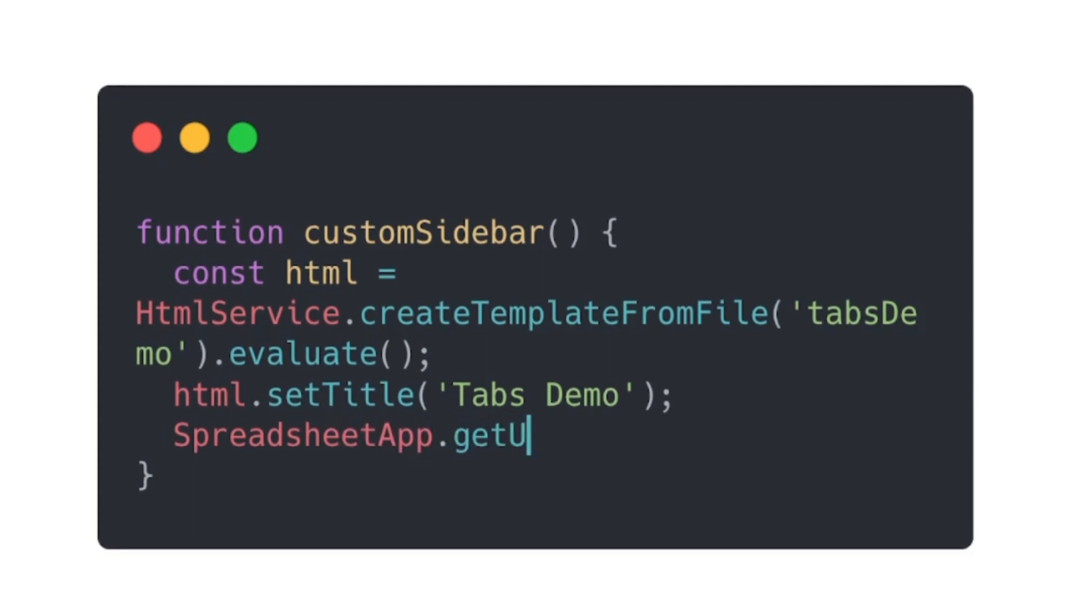
type("i()")
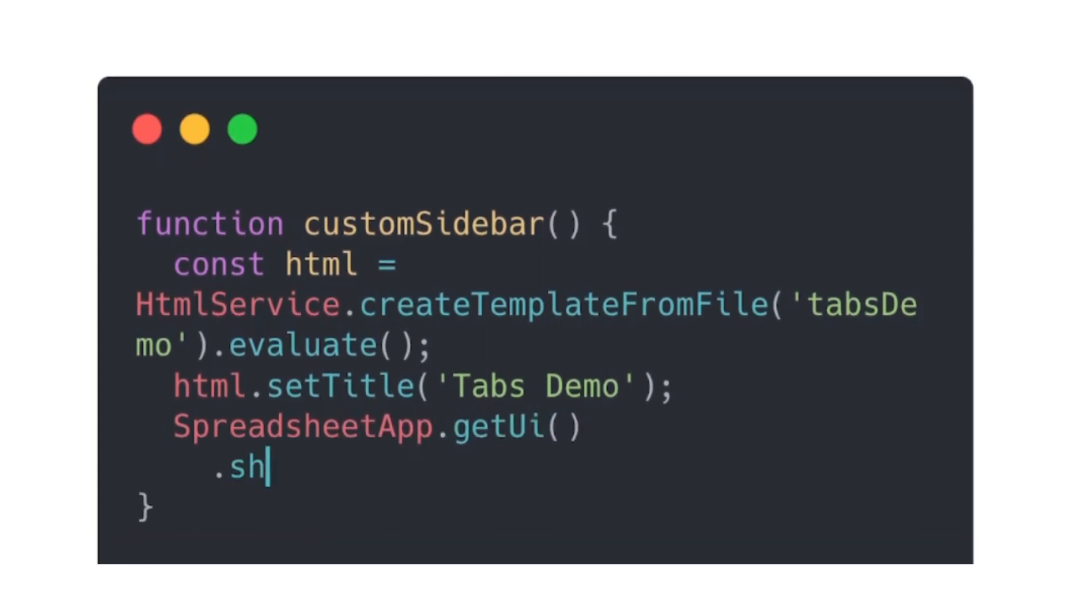
type("owSidebar(html)")
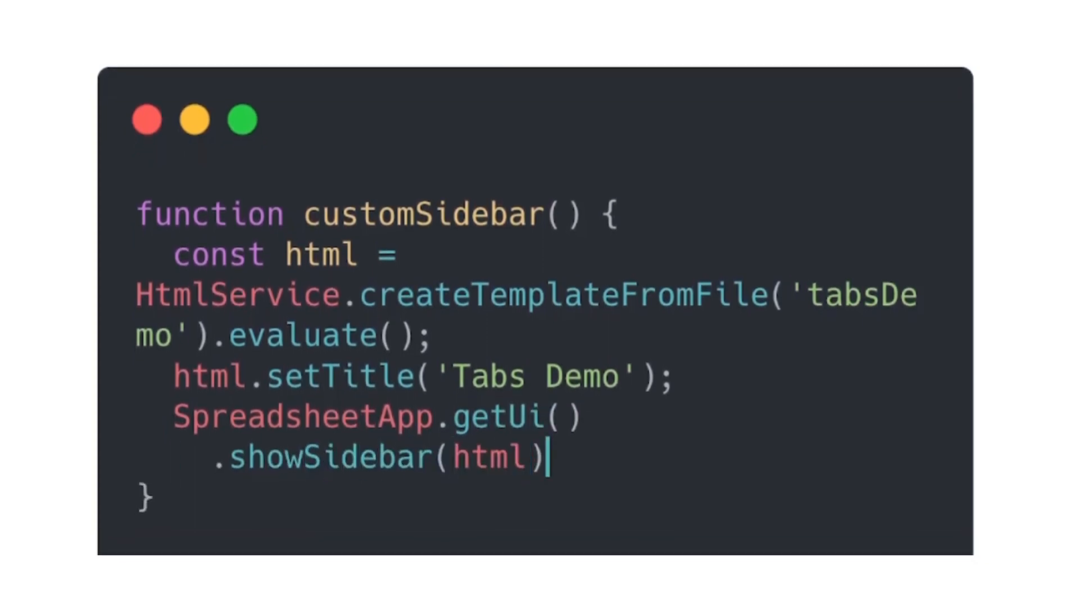
left_click(490, 134)
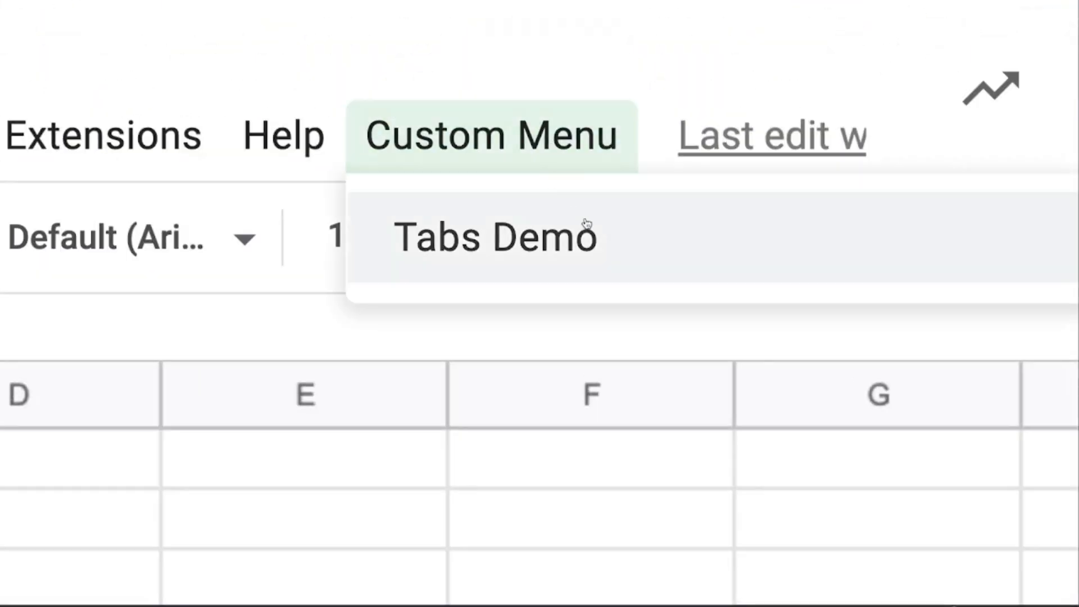
Step: Launch the Tabs Demo sidebar from the Custom Menu
left_click(495, 237)
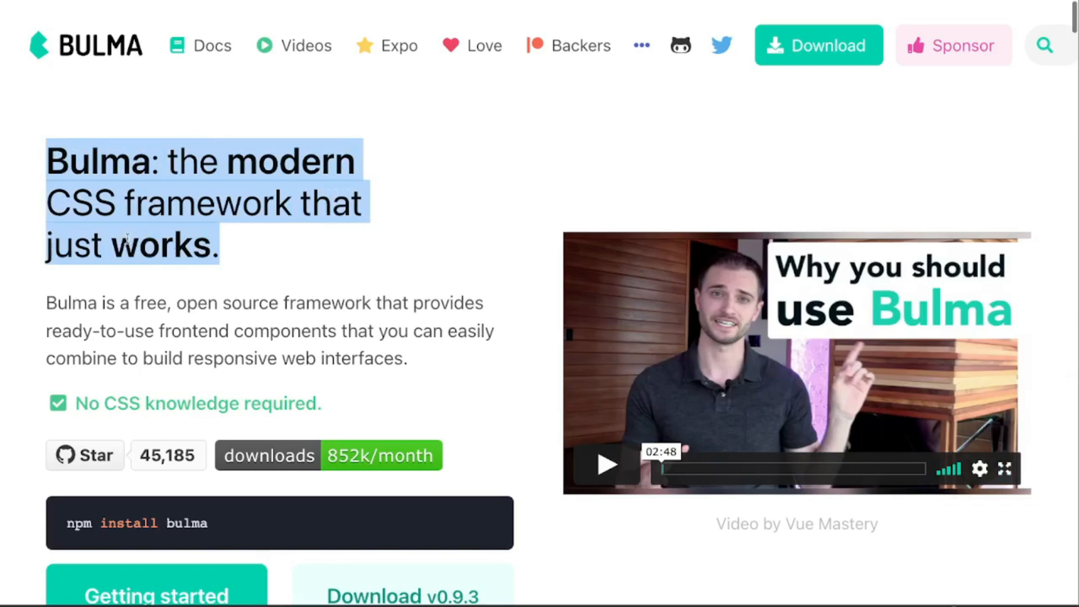
Step: Browse bulma.io to the Getting started > Start documentation page
scroll("down", 3)
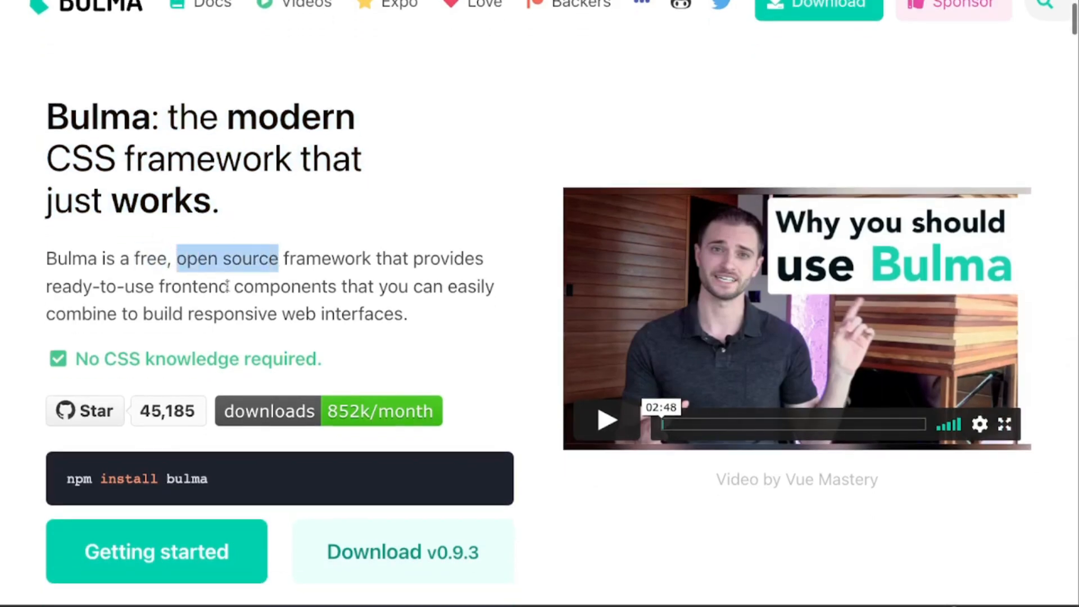
scroll("down", 3)
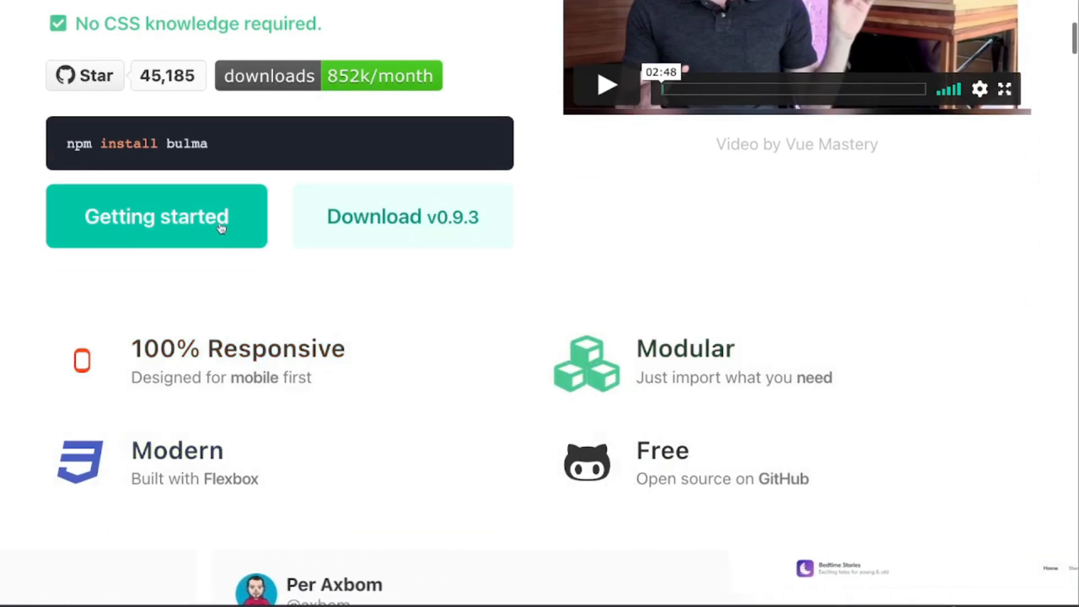
left_click(156, 216)
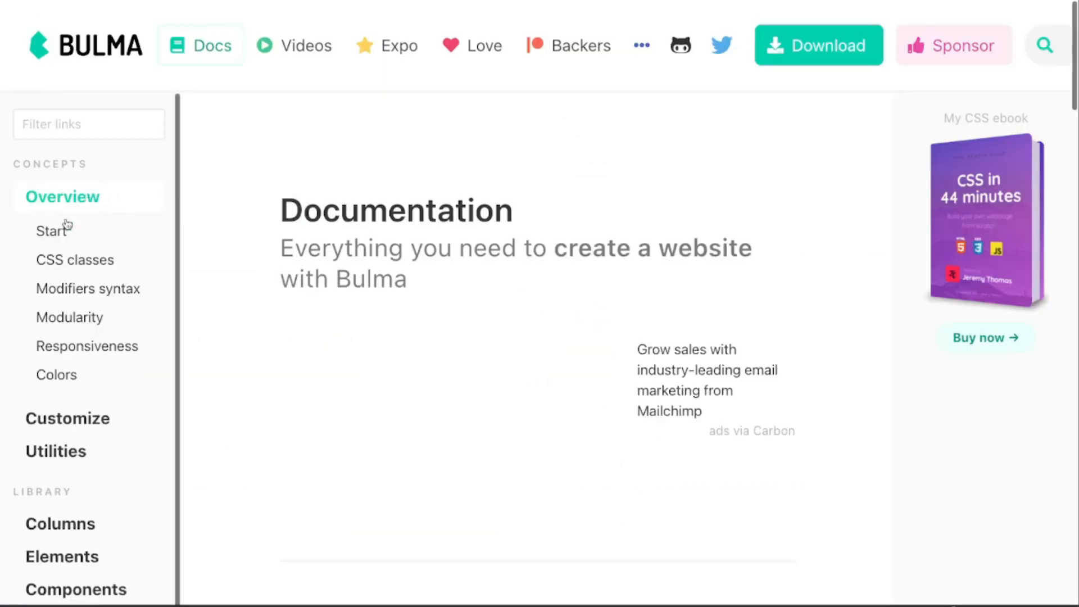
left_click(50, 230)
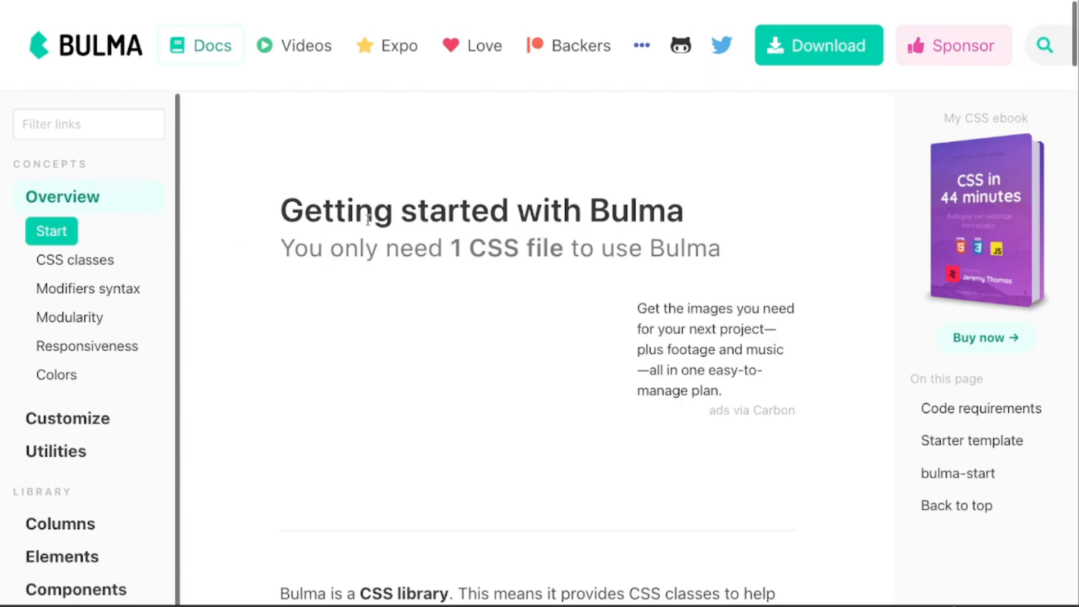
scroll("down", 3)
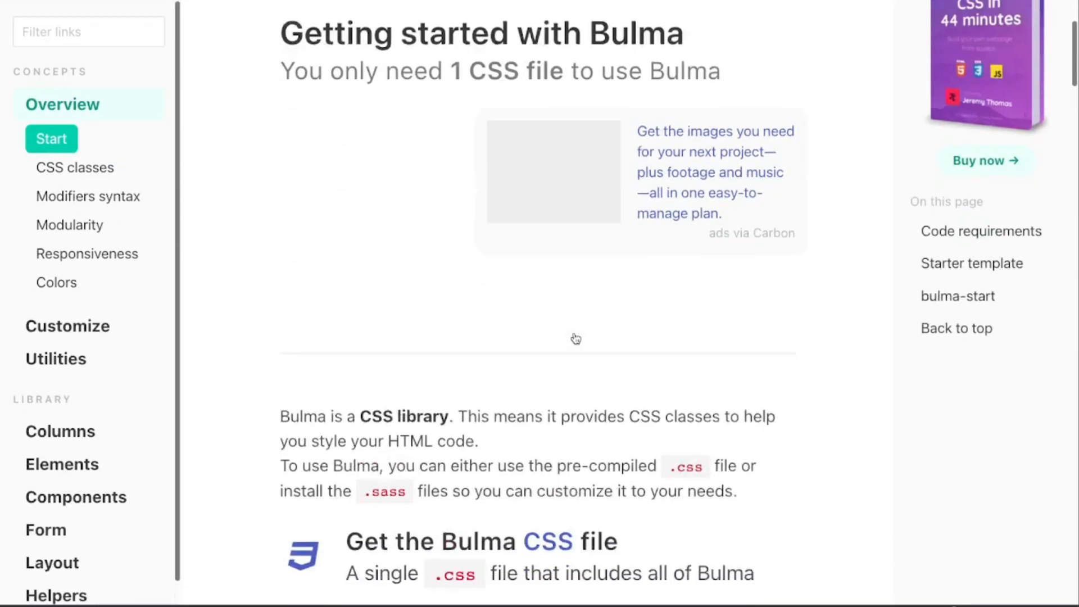
scroll("down", 3)
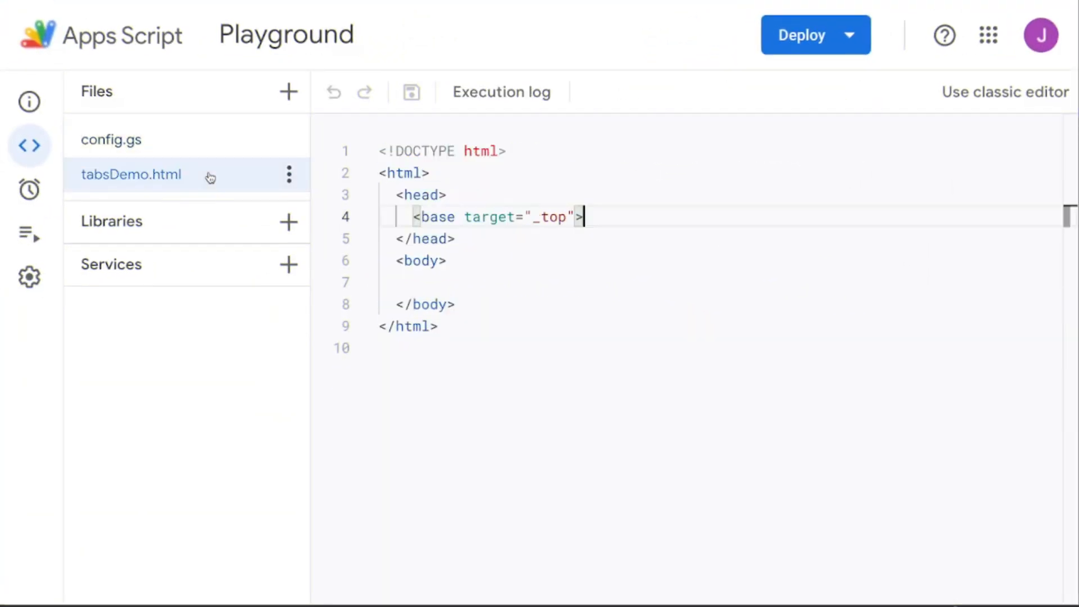
Step: Link Bulma 0.9.3 CSS from jsDelivr and start a tabs div with a ul list
type("<link rel=\"stylesheet\" href=\"https://cdn.jsdelivr.net/npm/bulma@0.9.3/css/bulma.min.css\">")
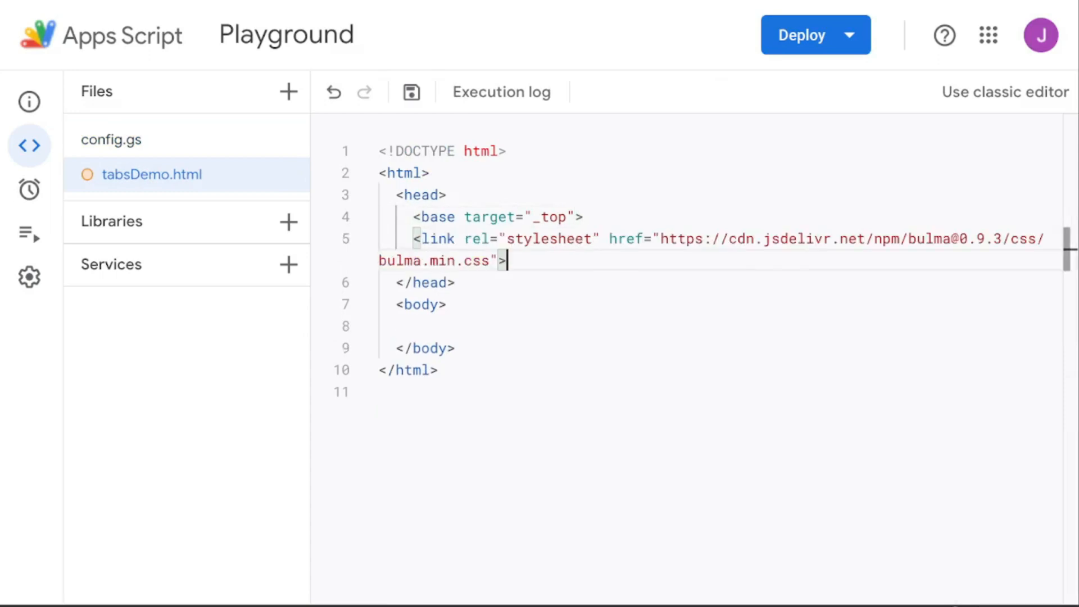
double_click(399, 259)
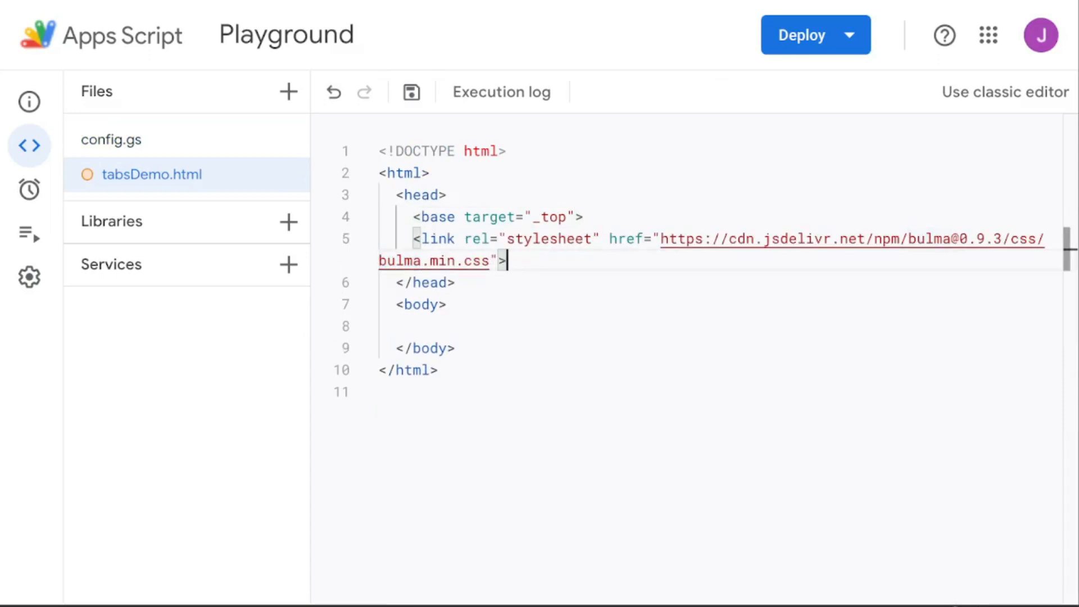
type("<div class=\"tabs\">")
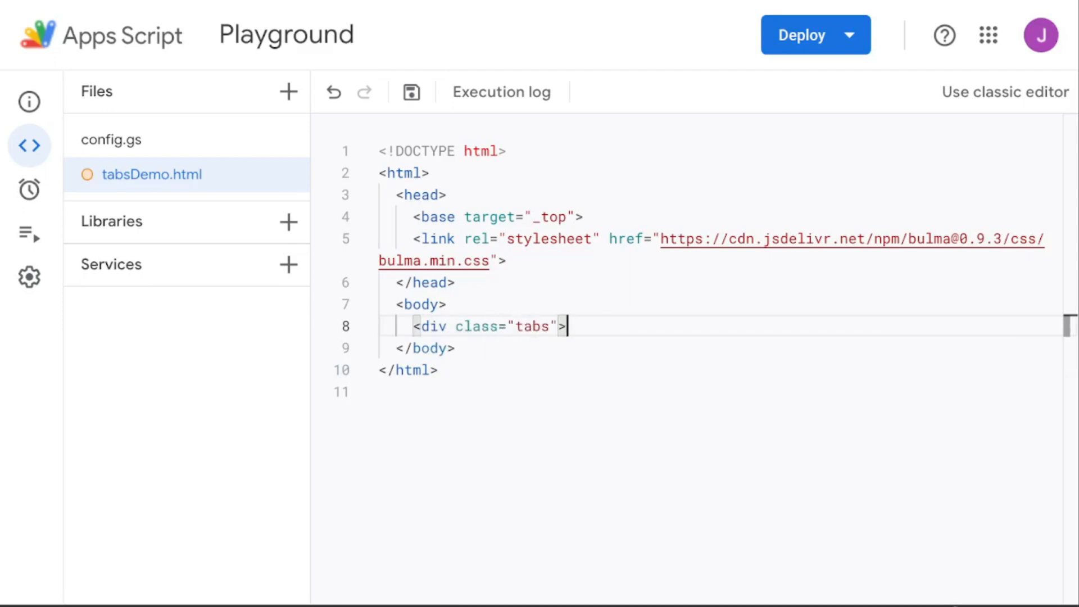
type("<ul>")
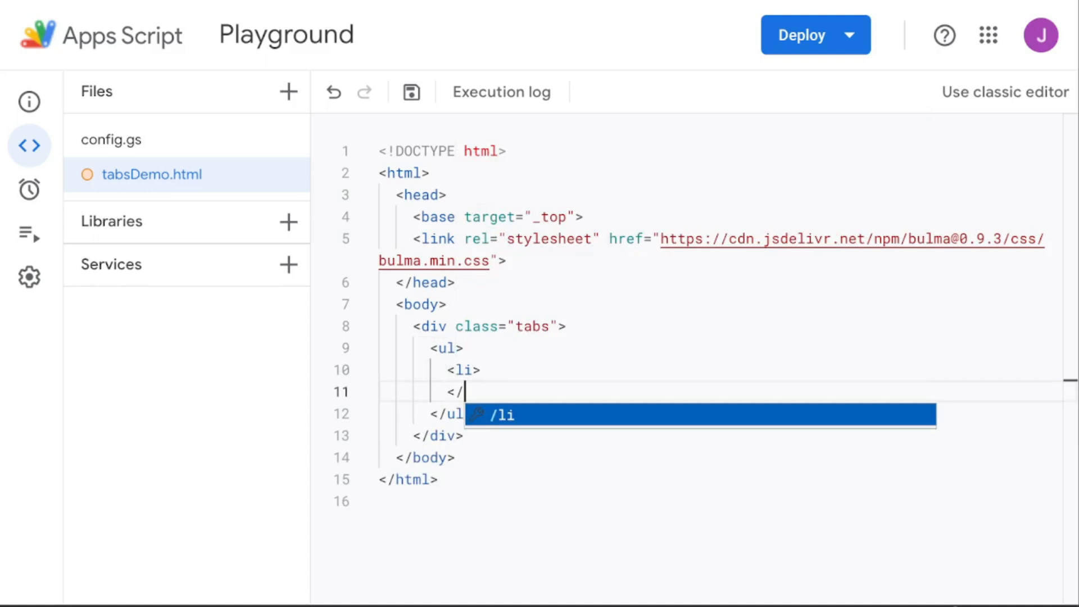
Step: Add tablinks entries labelled Home, List, Form and Settings
type("<a>")
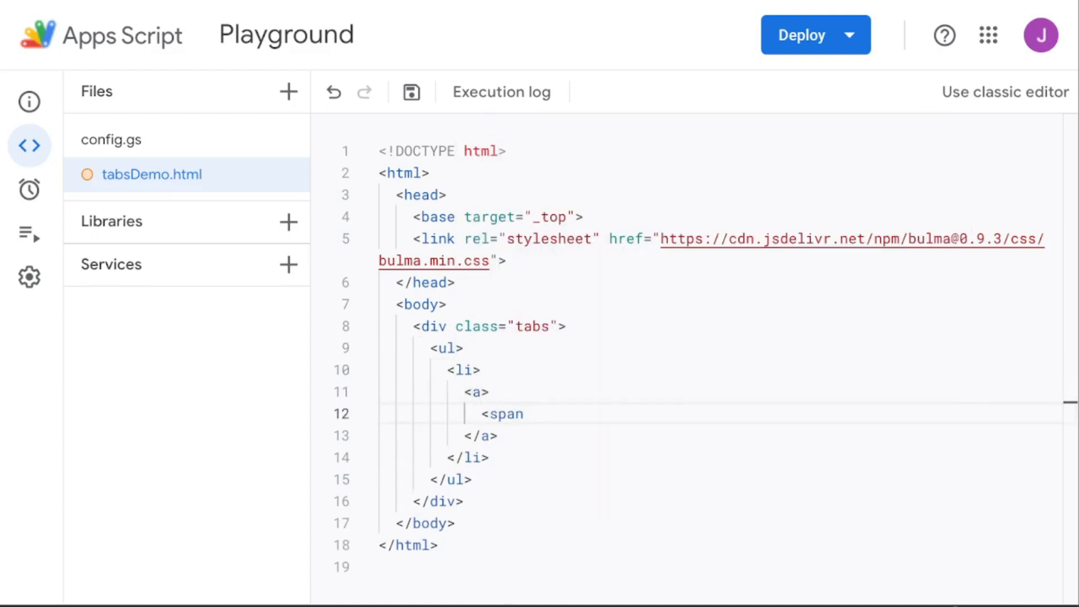
type("Home</span>")
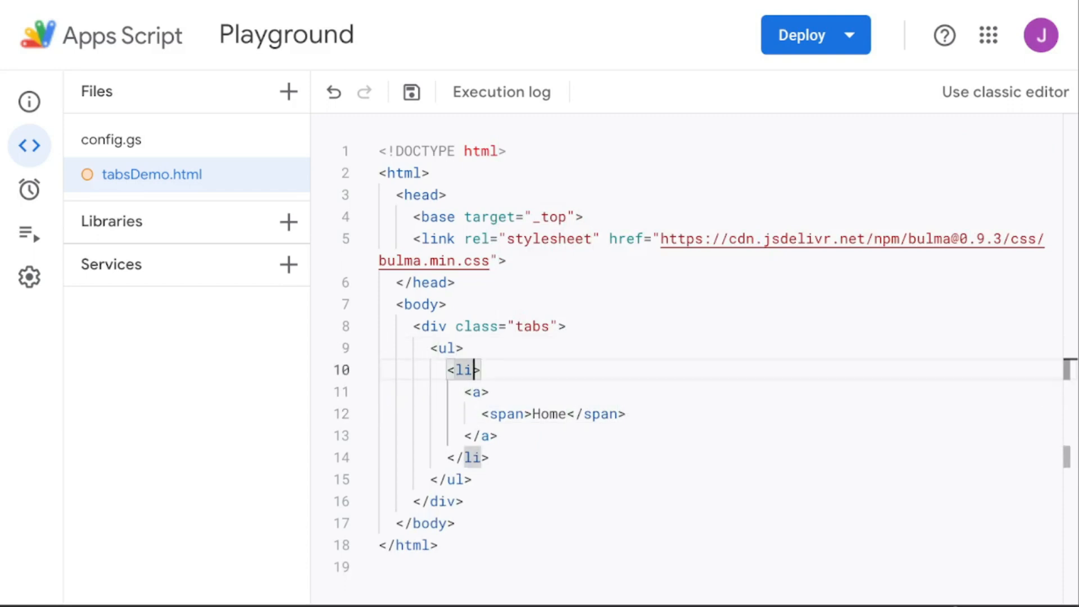
type("class=\"tablinks \"")
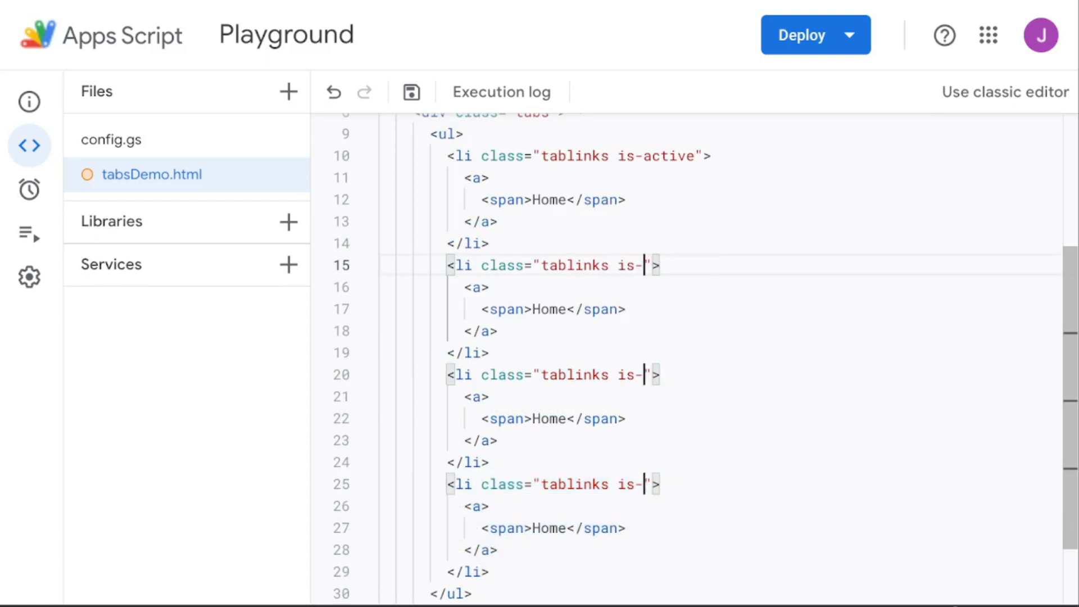
type("Li")
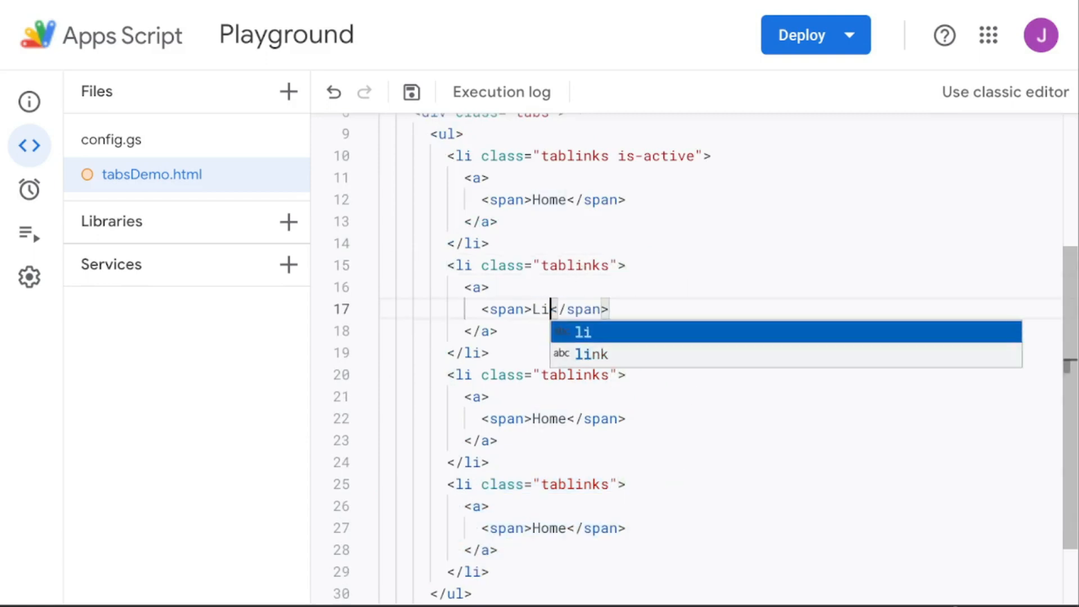
type("Settings")
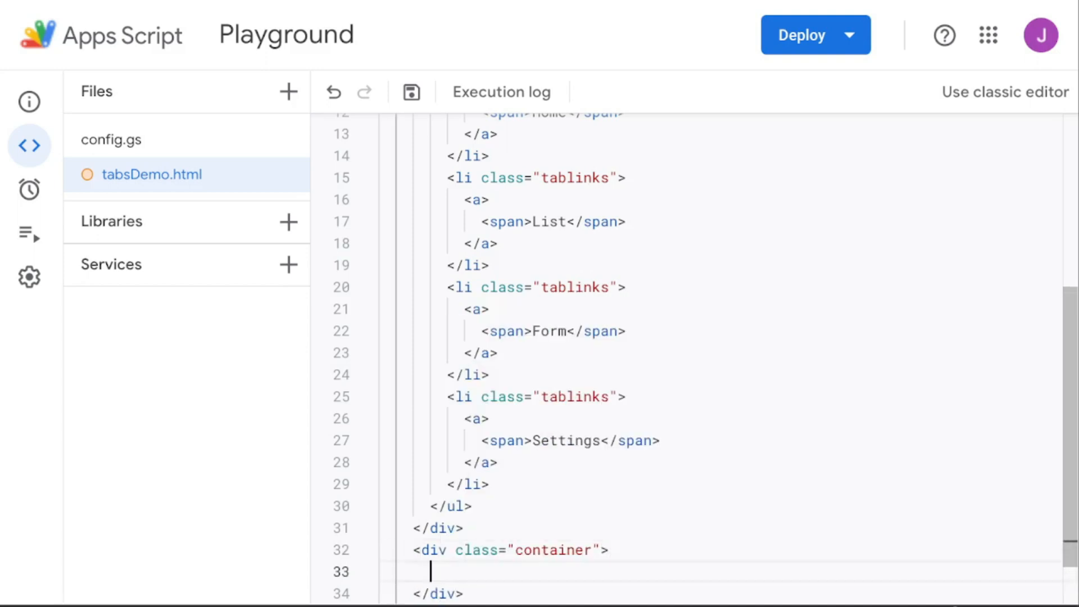
Step: Add a Home tabcontent div with a centered title placeholder for its contents
type("<div class=\"tab\"")
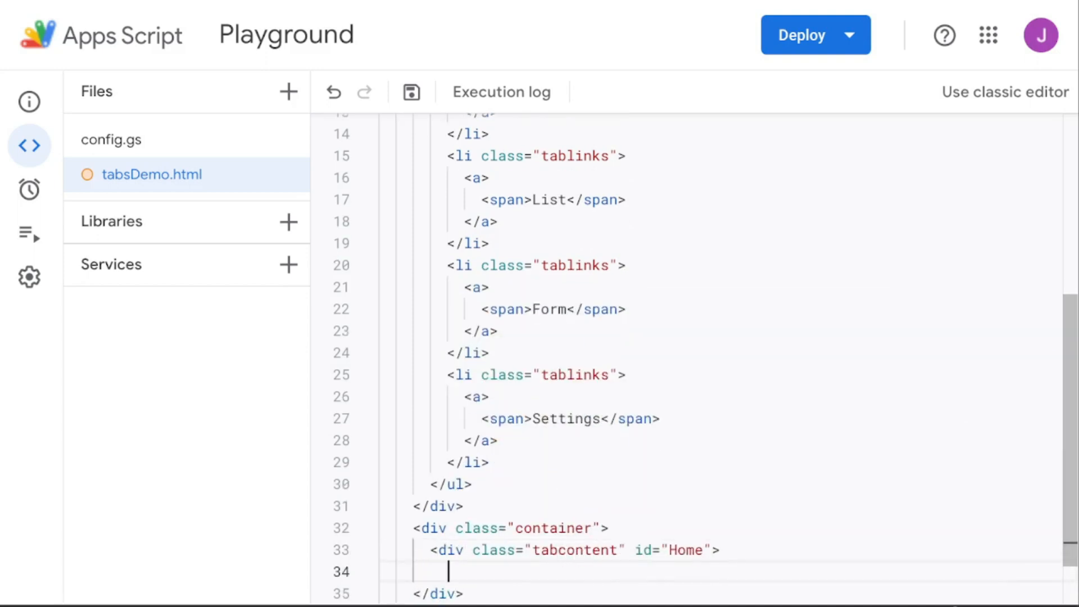
type("<p class=\"title\">")
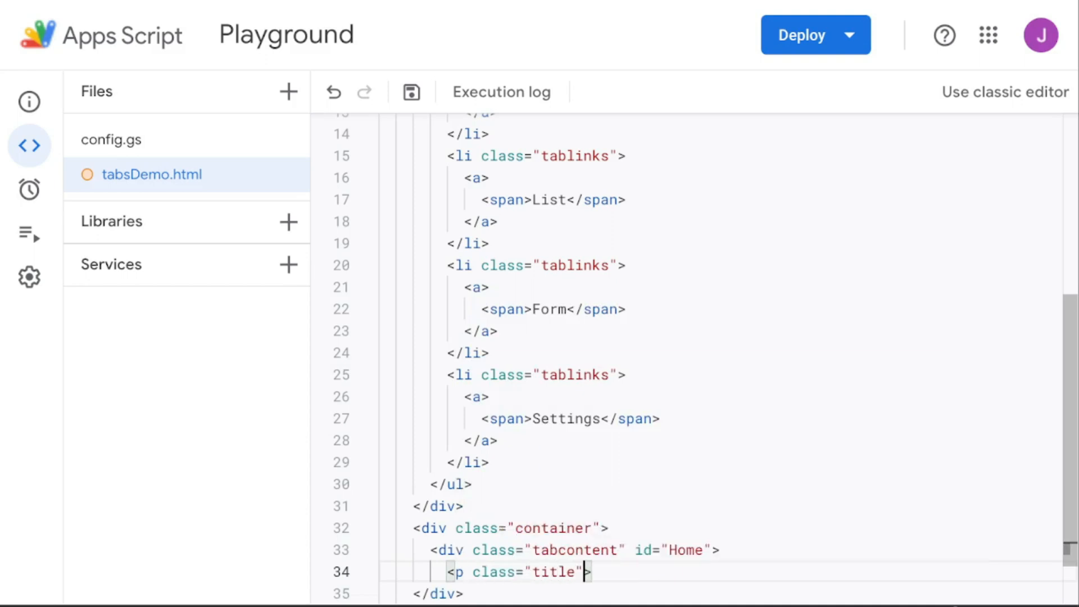
type("style=\"text-align:ce")
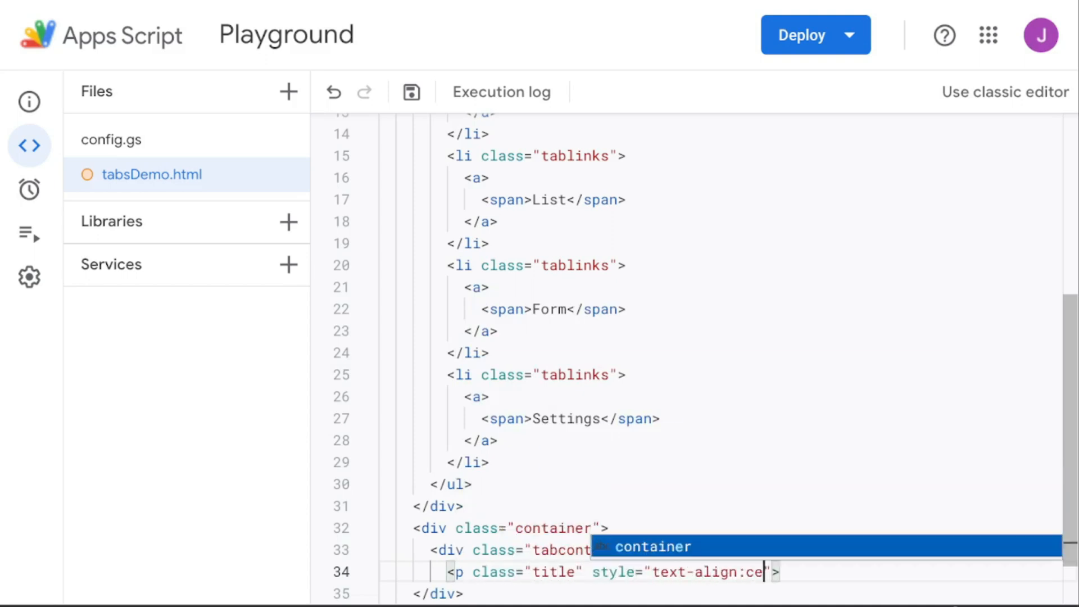
type("nter\"> Here will be the co")
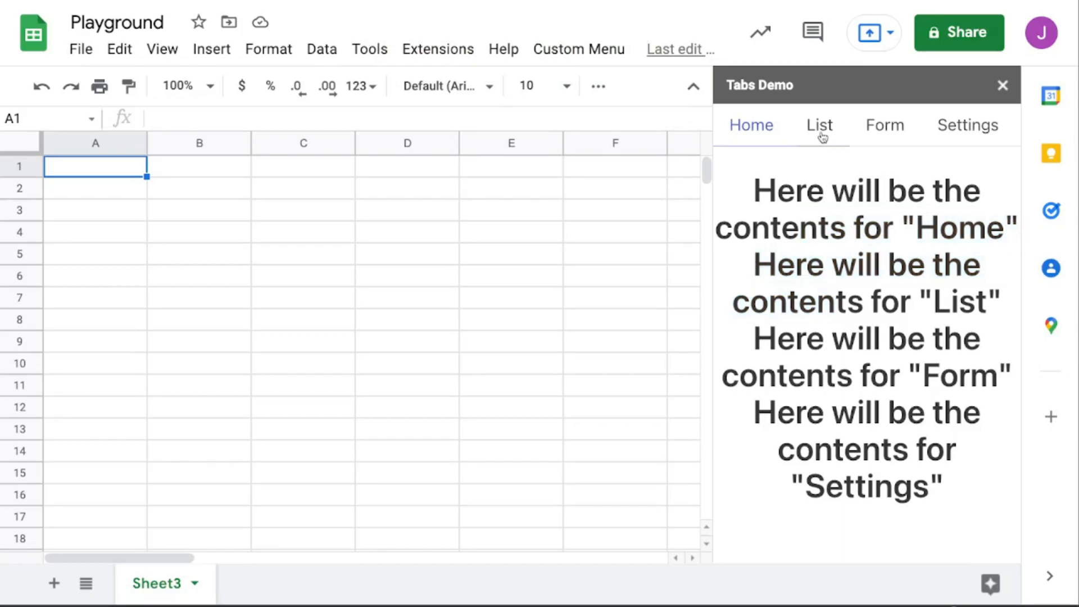
mouse_move(824, 132)
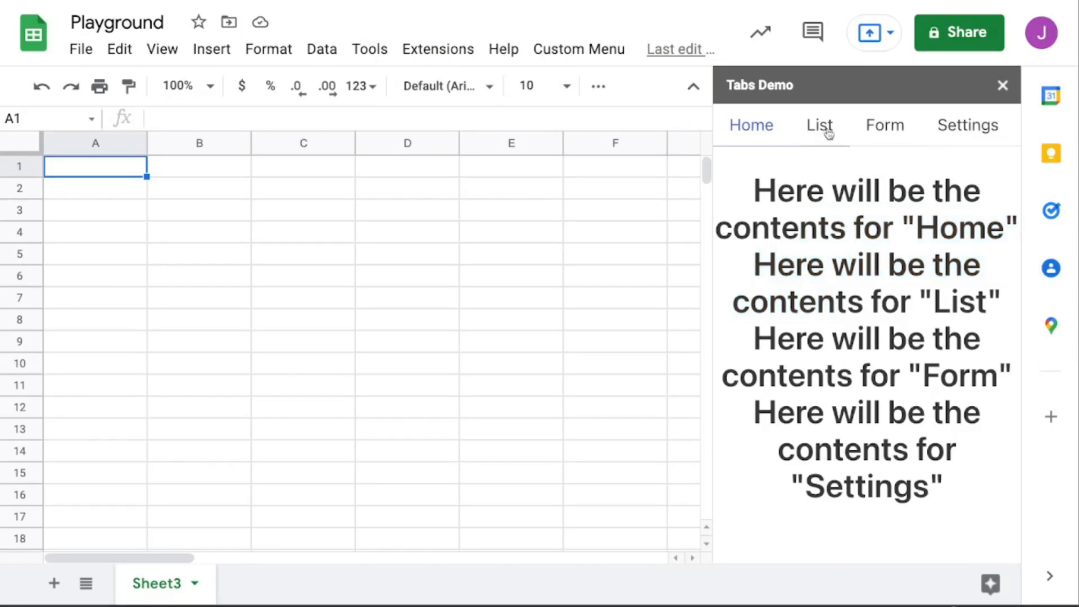
mouse_move(826, 142)
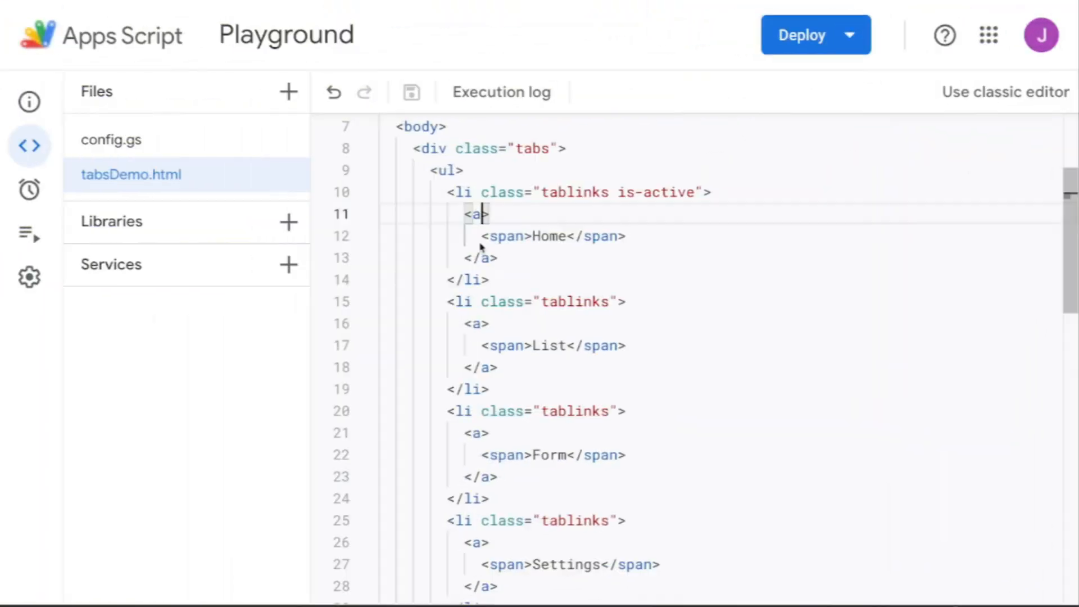
Step: Give each tab link onclick="openTab(event, 'Home')" with its own tab name
type("onclick=\"\"")
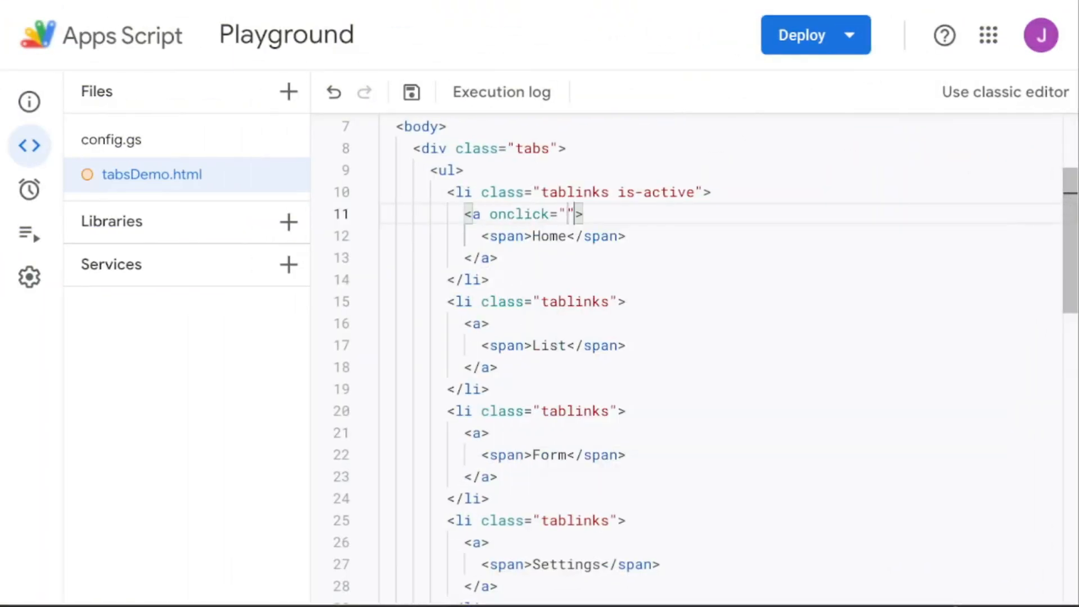
type("openTab(event,")
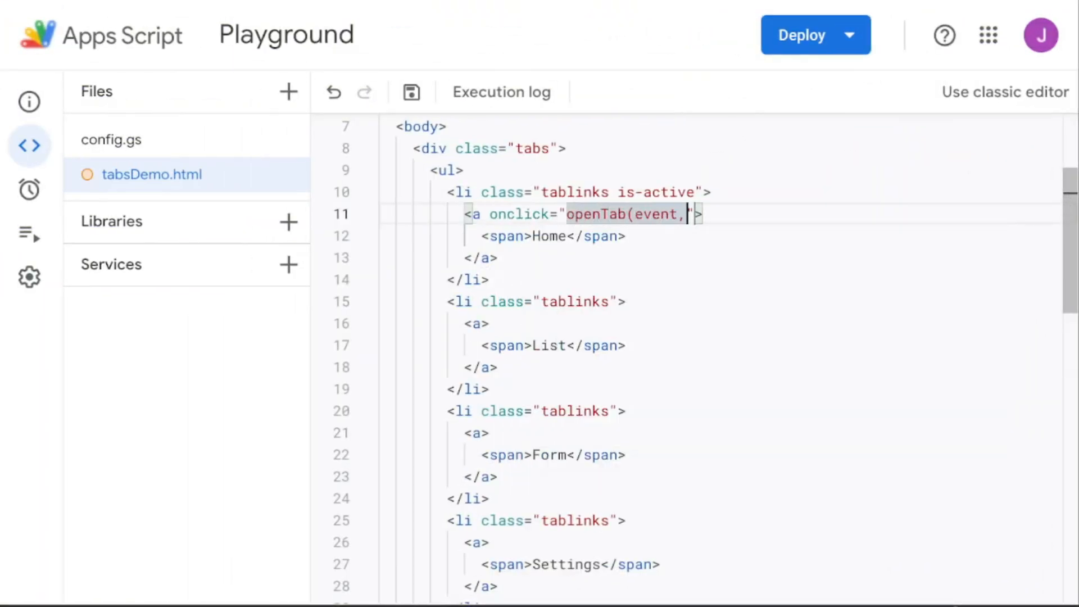
type("'Home'")
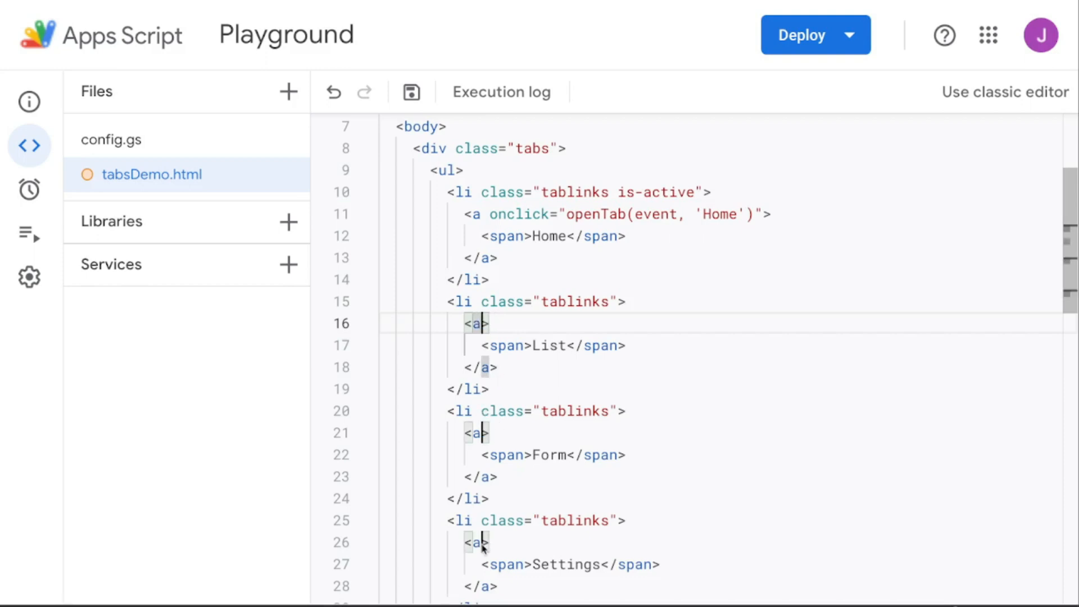
type("onclick=\"openTab(event, 'Home')\"")
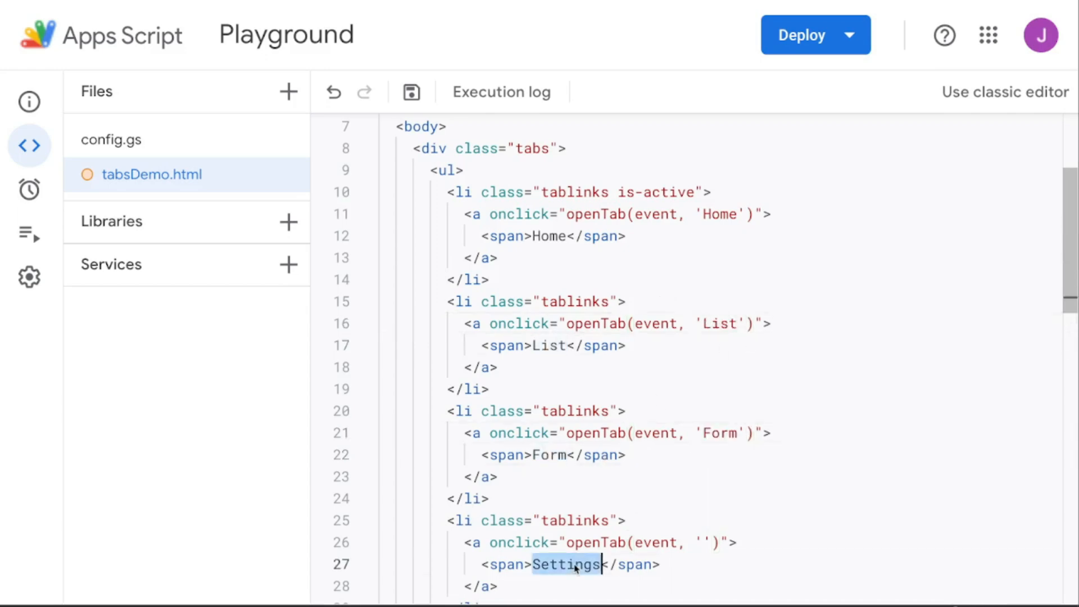
Step: Mark the List, Form and Settings tabcontent divs is-hidden and save the script
scroll("down", 3)
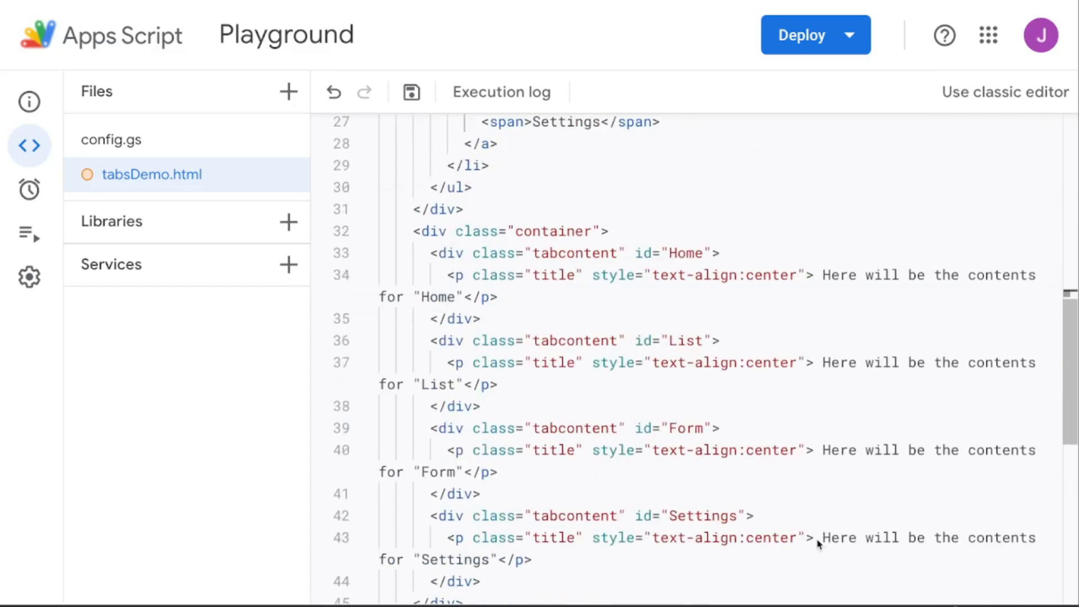
scroll("down", 3)
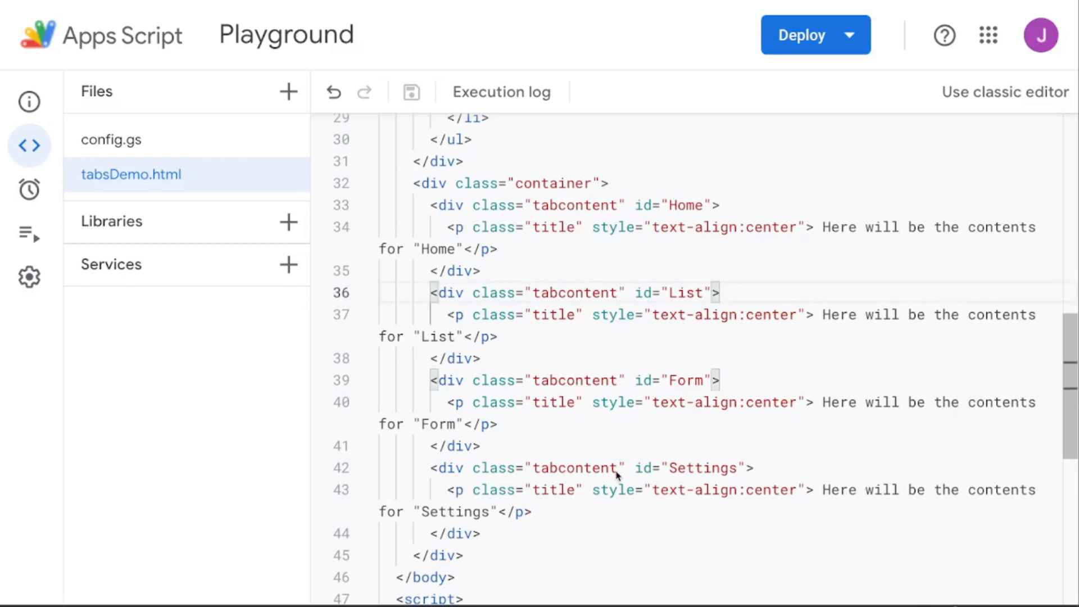
type("is-hidden")
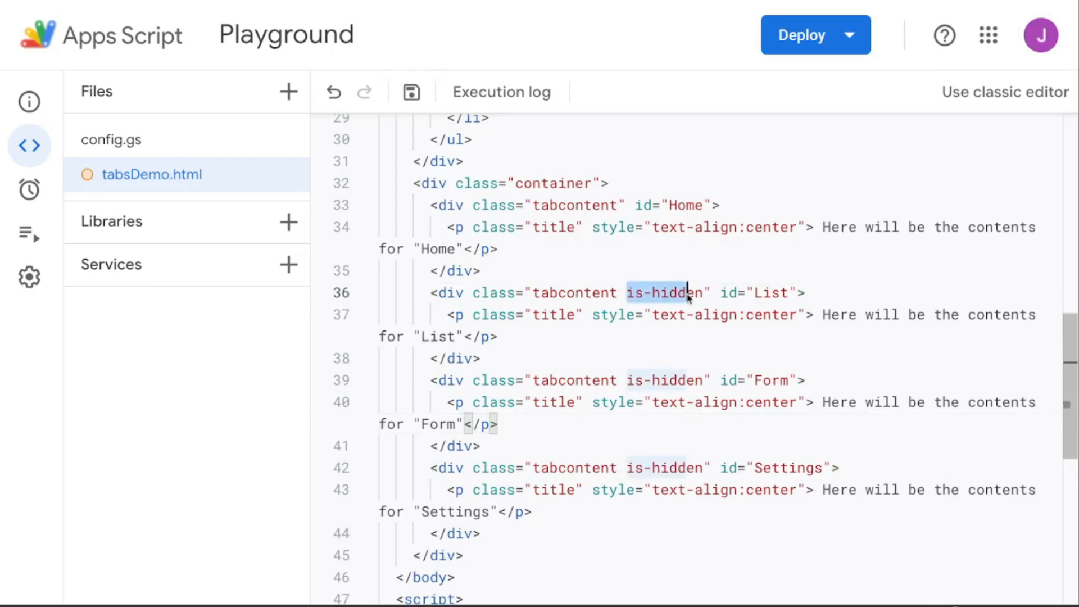
key("ctrl+s")
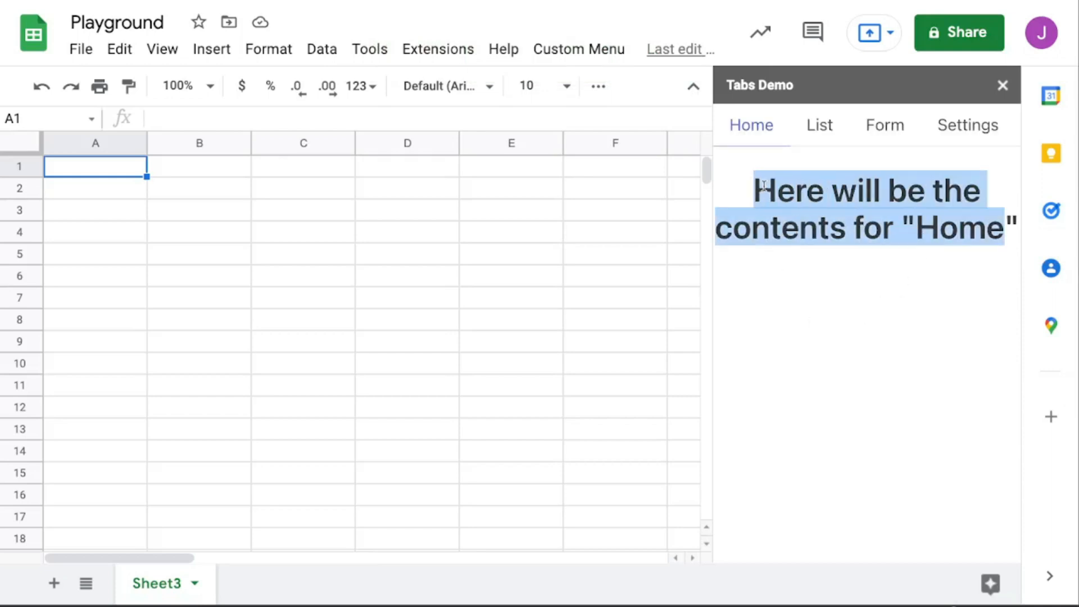
Step: Switch the sidebar between the List, Form and Settings tabs to test panel switching
left_click(819, 125)
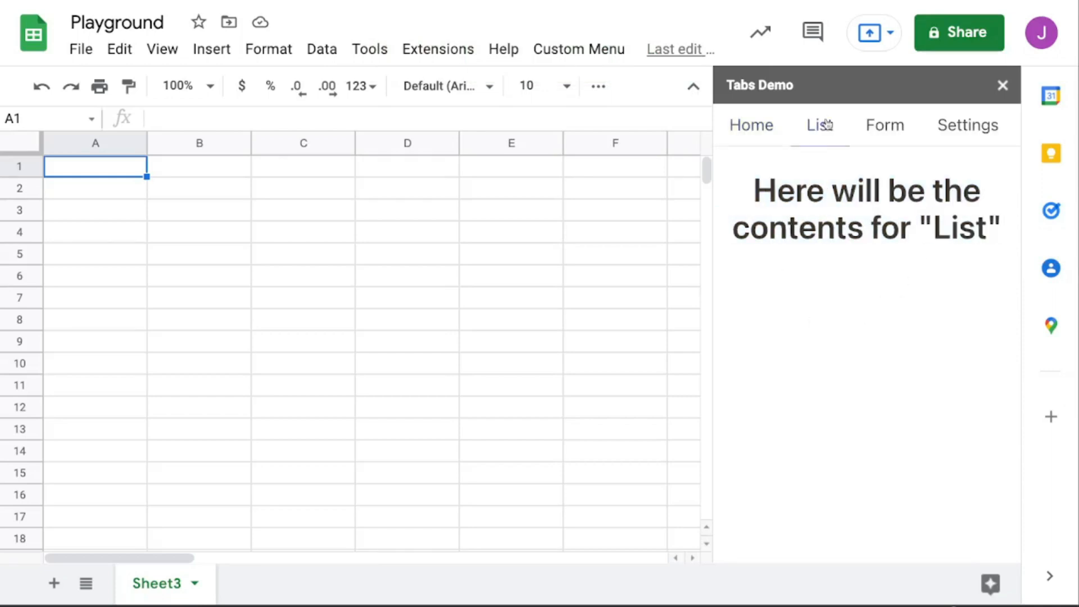
left_click(885, 125)
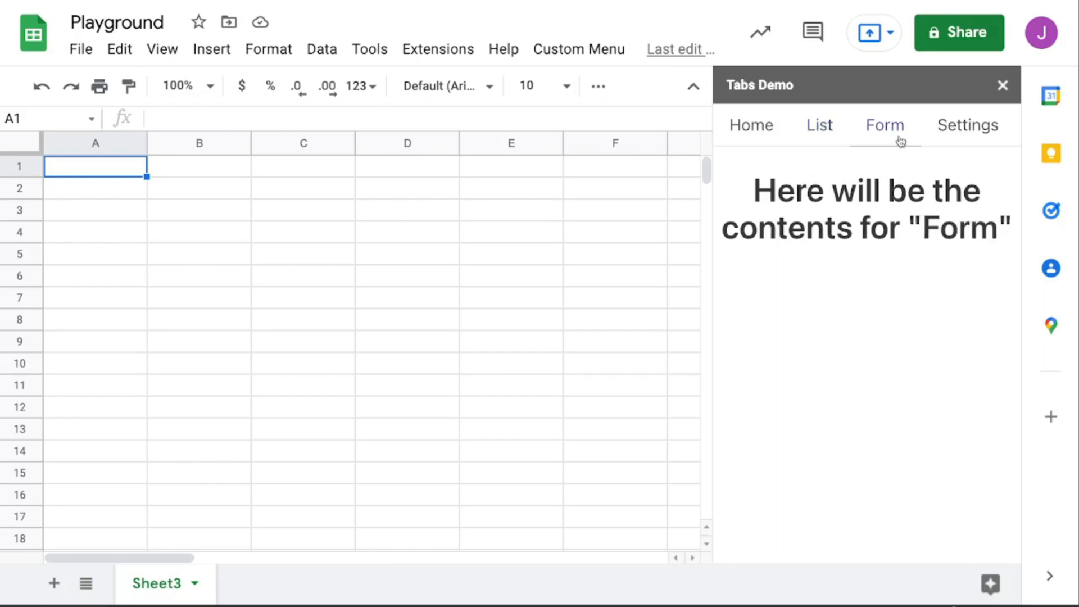
mouse_move(952, 232)
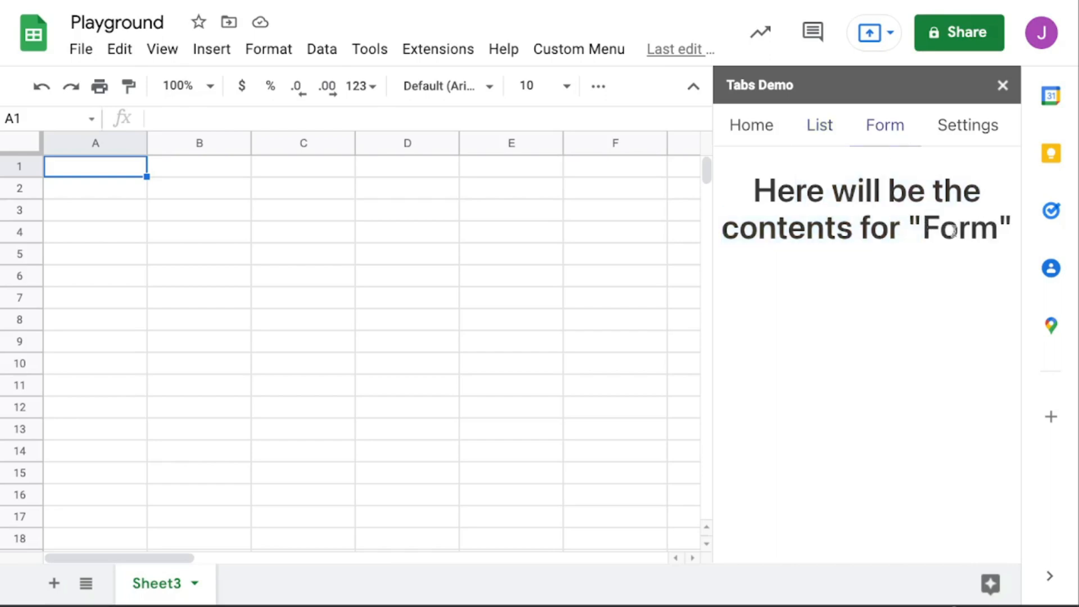
left_click(967, 124)
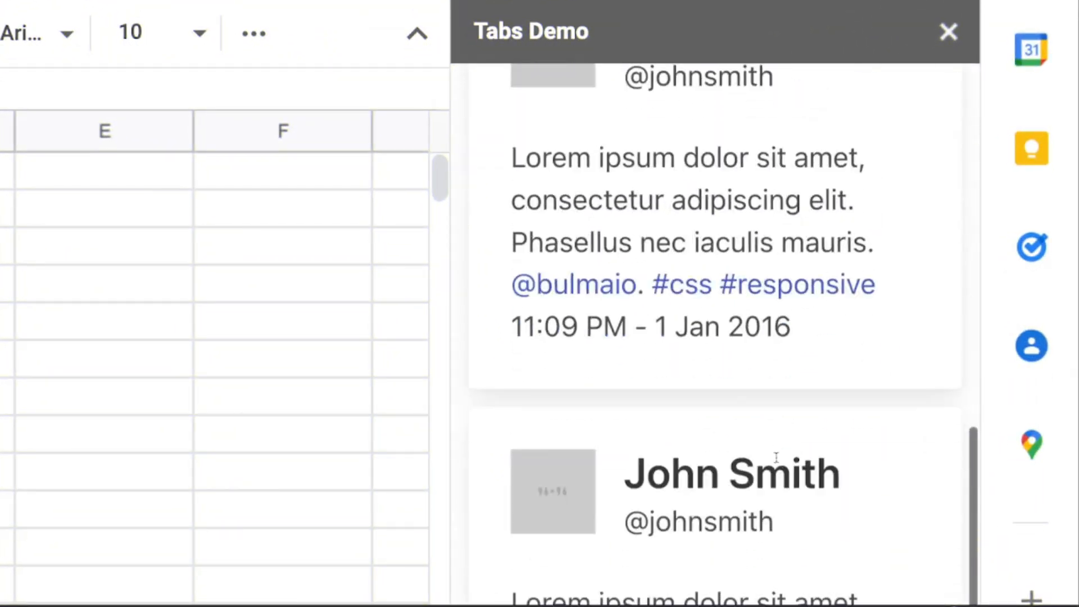
Step: Review the Details form tab in the finished sidebar, scrolling through its fields
left_click(756, 100)
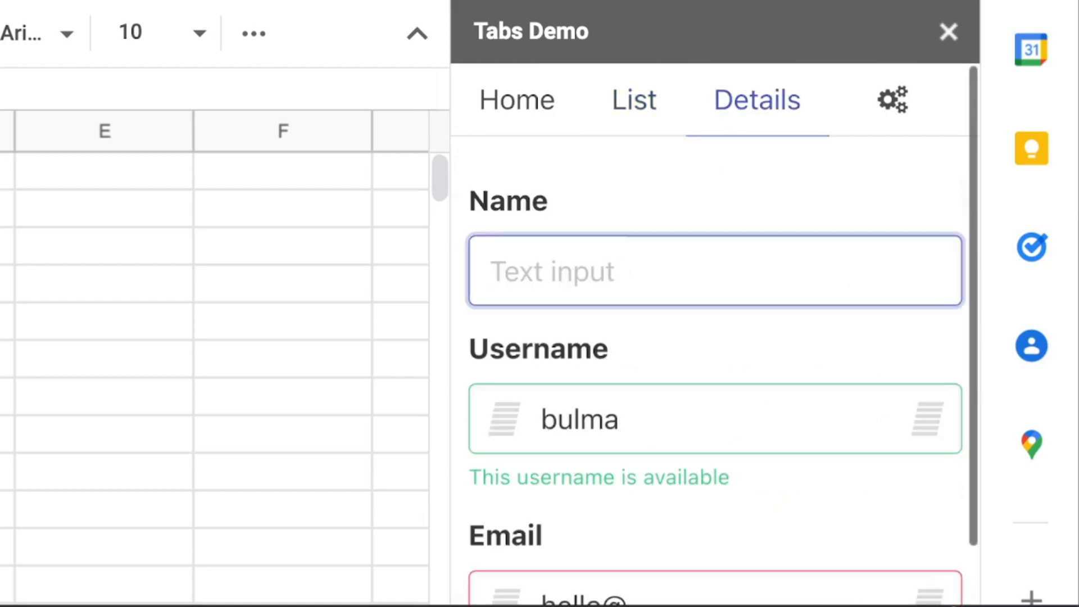
scroll("down", 3)
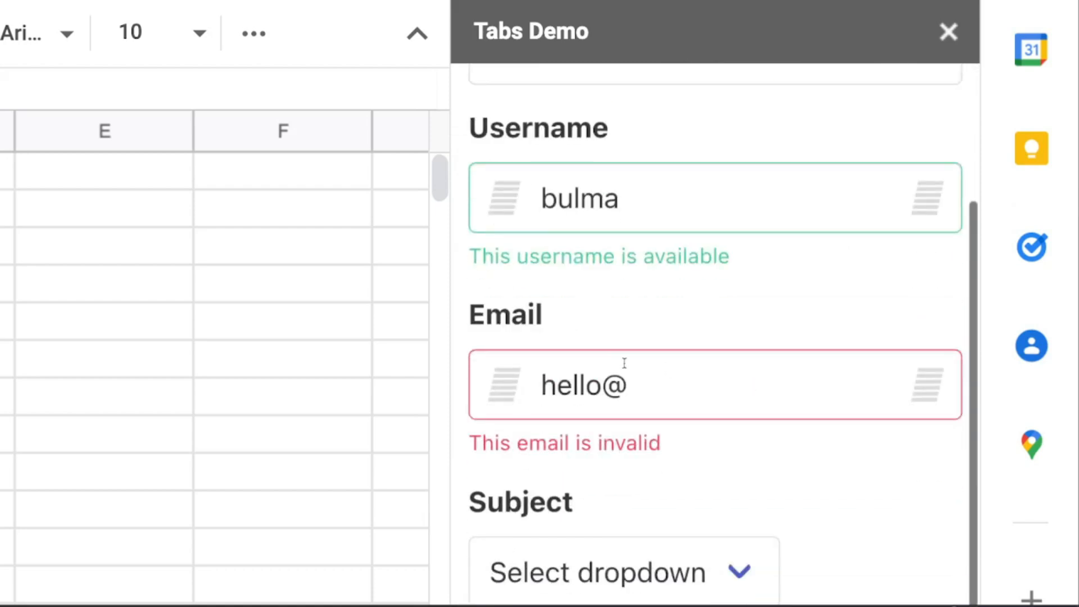
scroll("down", 3)
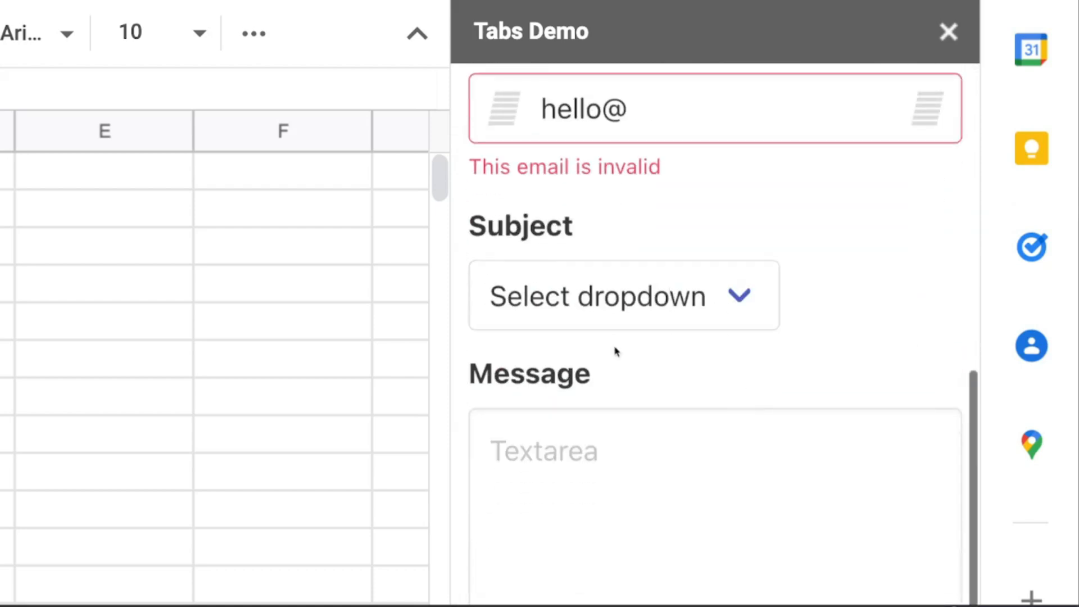
scroll("down", 3)
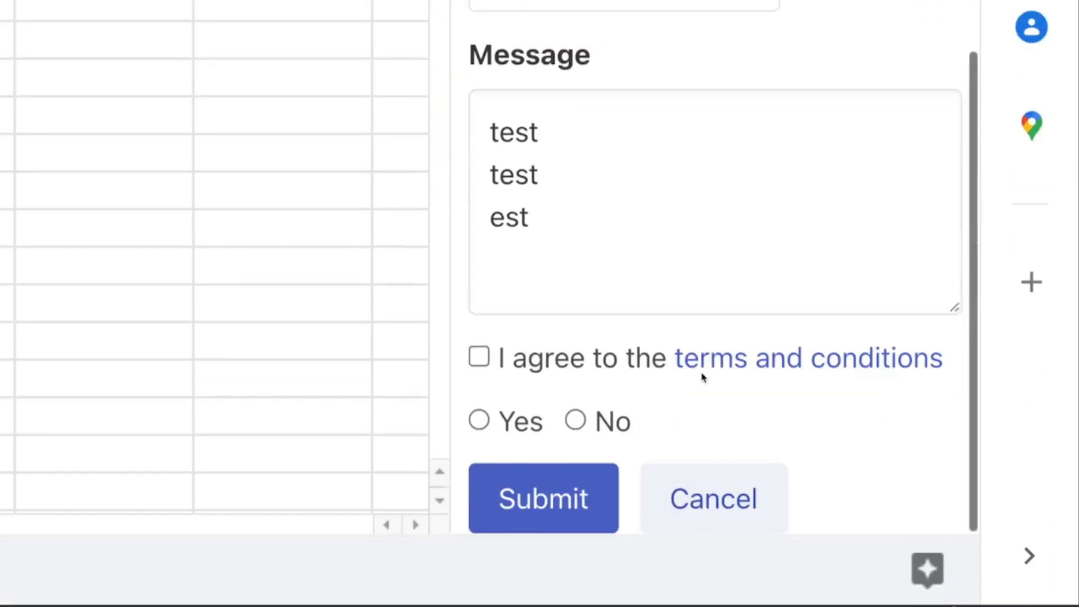
Step: In the settings (gear) tab, enter my_api_key in the API Key field
left_click(575, 421)
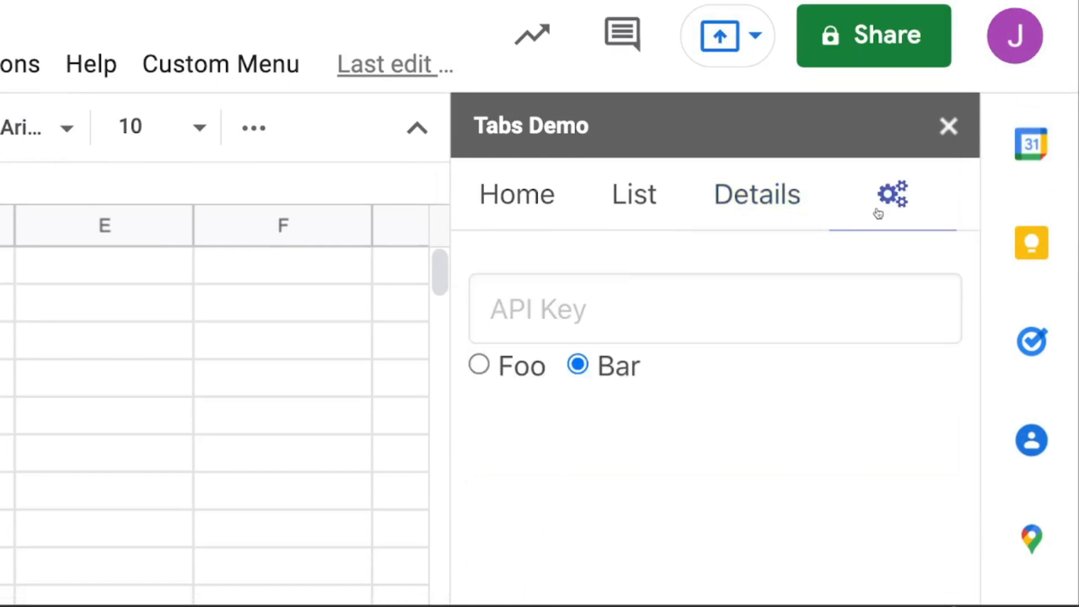
left_click(715, 308)
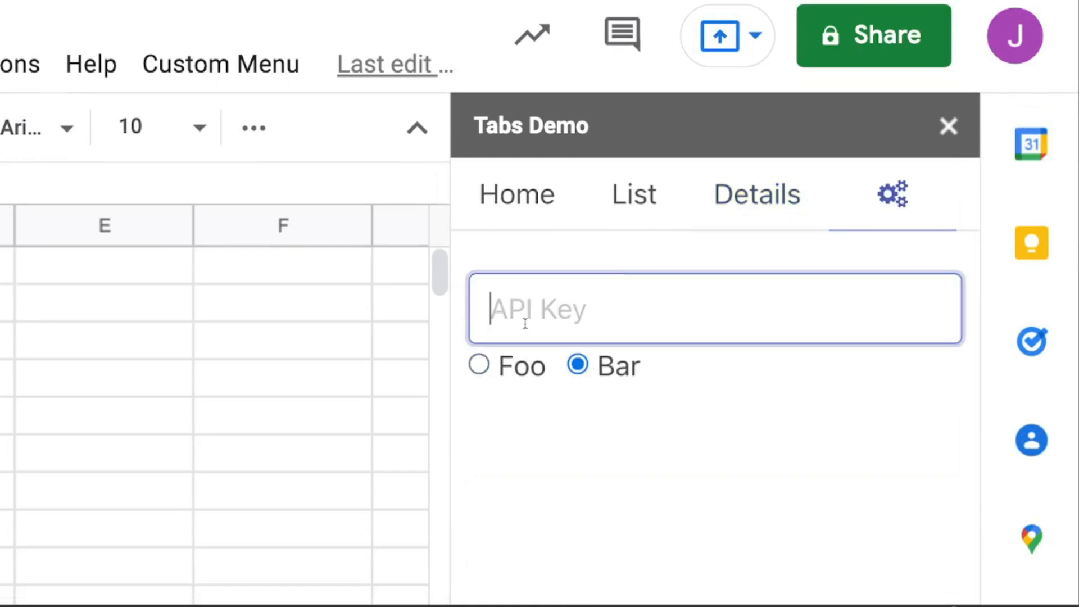
type("my_api_key")
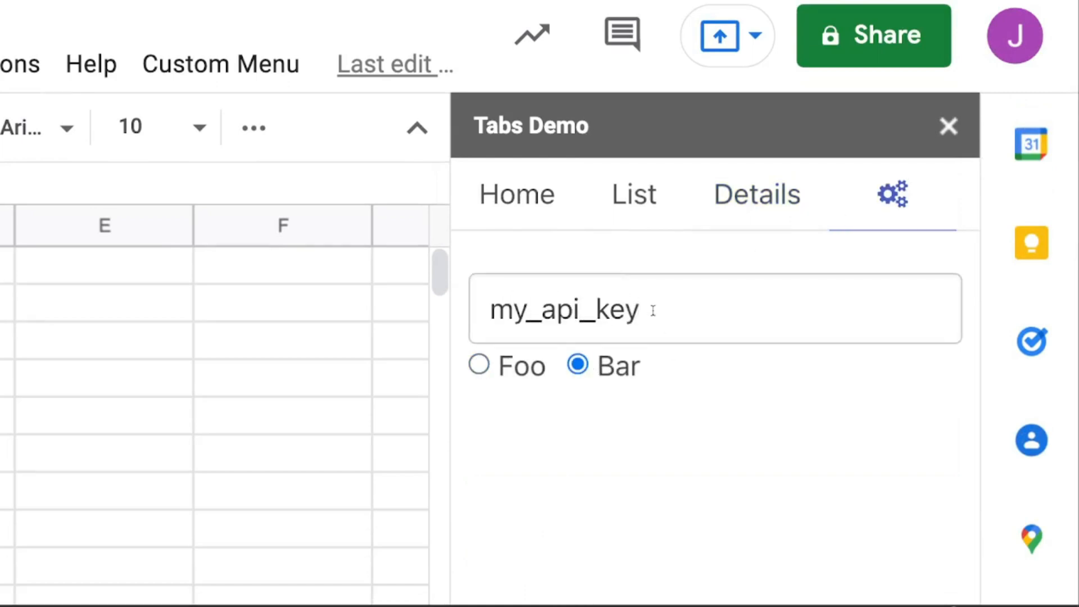